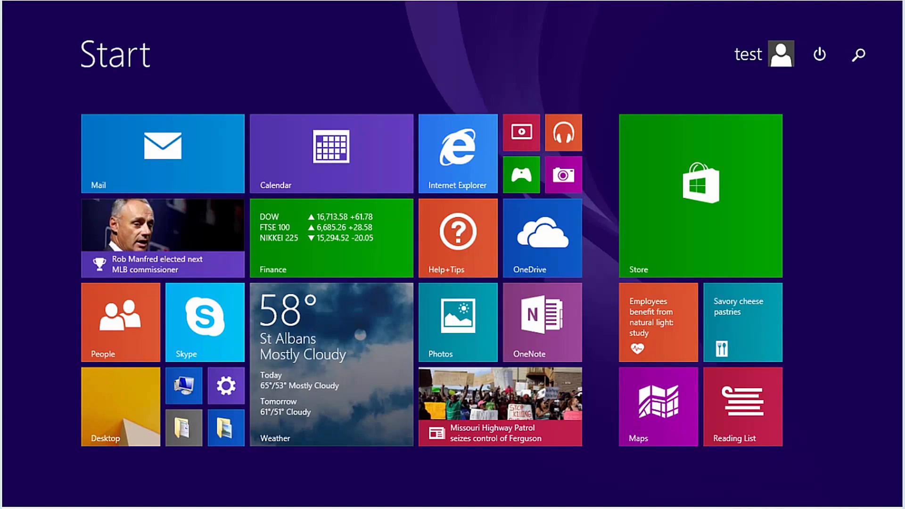
{"action": "mouse_move", "coordinate": [757, 155]}
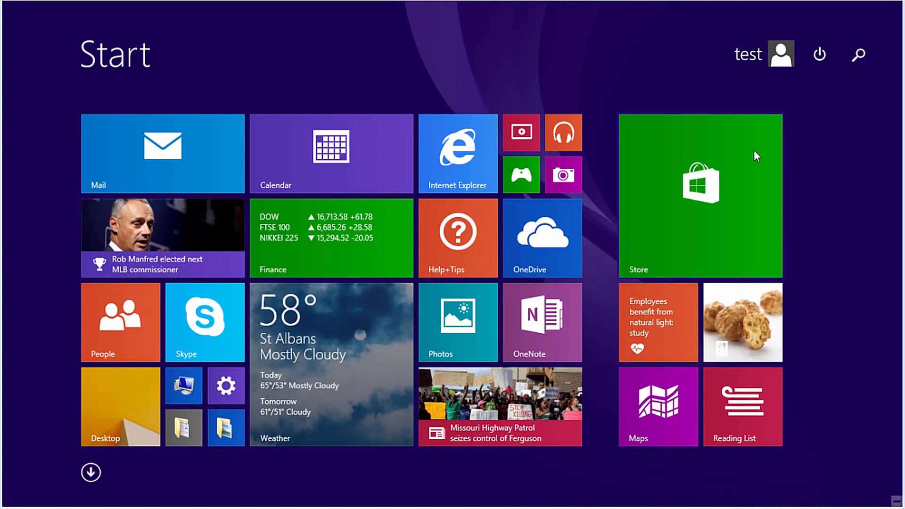
Step: Restart the computer from the Start screen's power options
{"action": "left_click", "coordinate": [818, 54]}
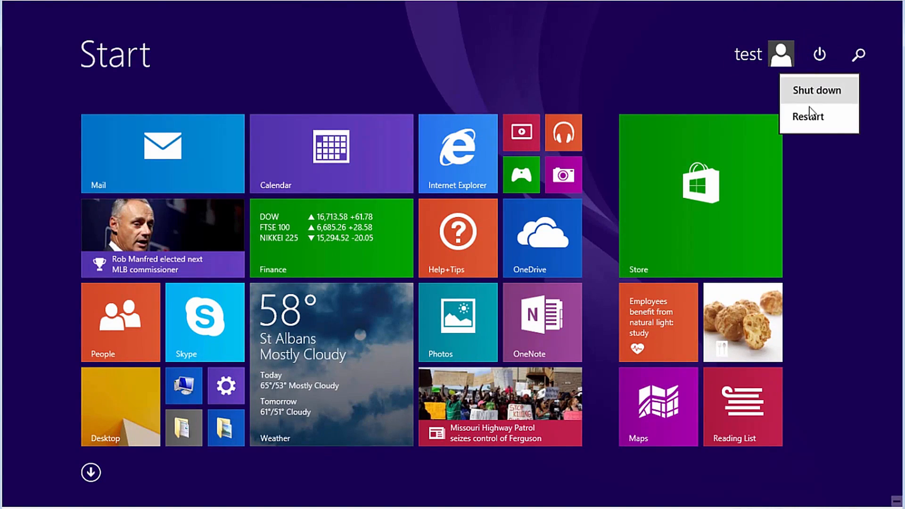
{"action": "left_click", "coordinate": [808, 116]}
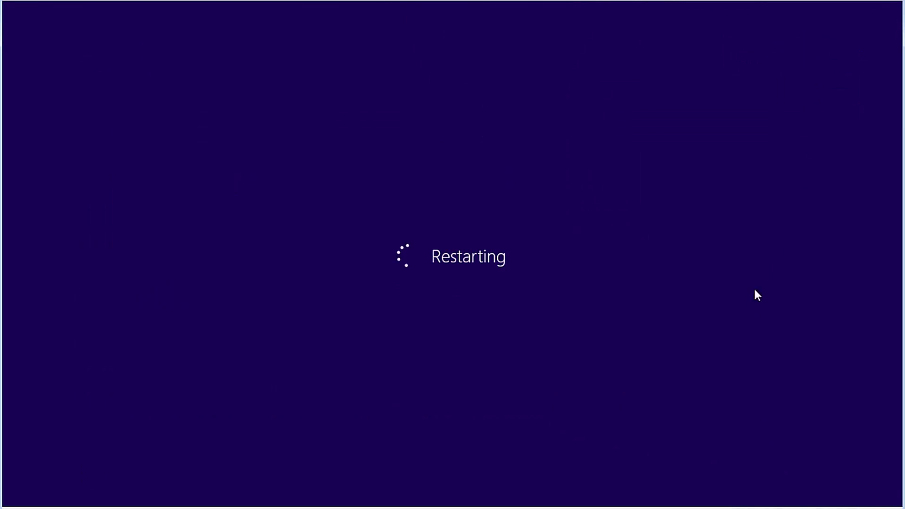
{"action": "mouse_move", "coordinate": [630, 401]}
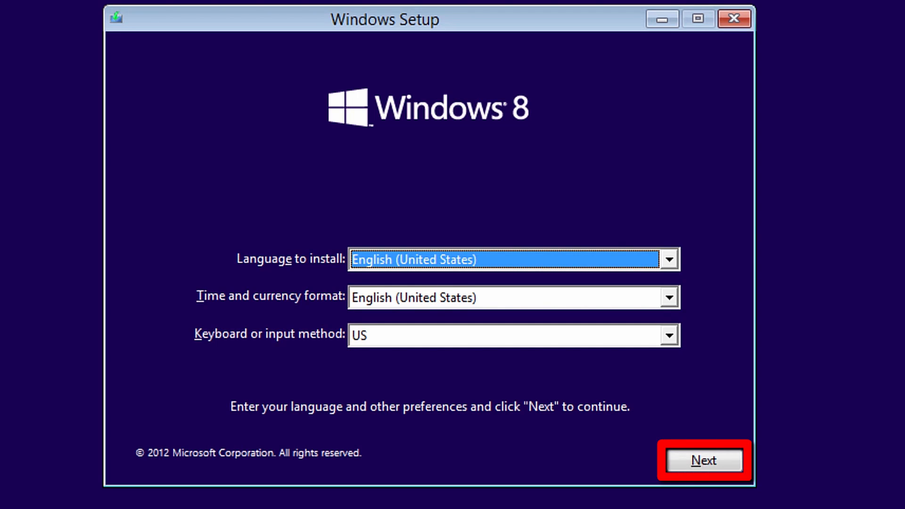
Step: Continue past language settings into Repair your computer, Troubleshoot, and Advanced options
{"action": "left_click", "coordinate": [703, 460]}
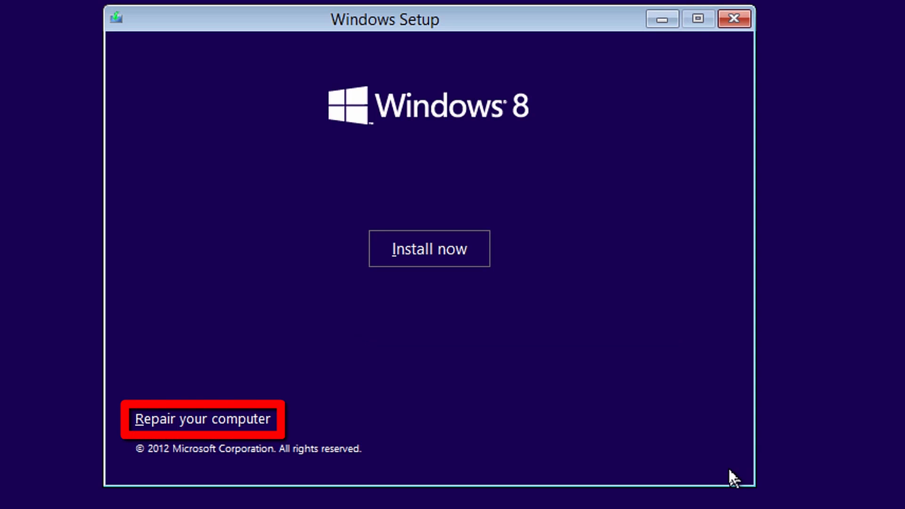
{"action": "mouse_move", "coordinate": [266, 444]}
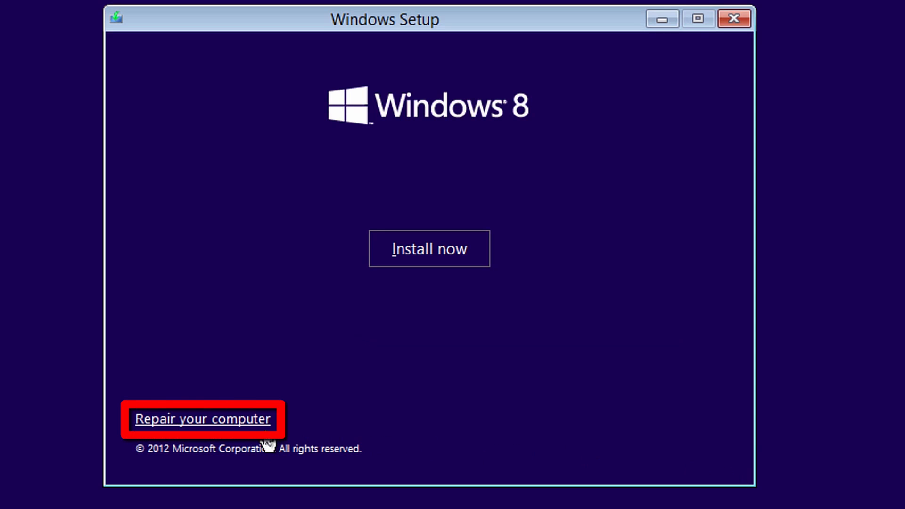
{"action": "left_click", "coordinate": [202, 419]}
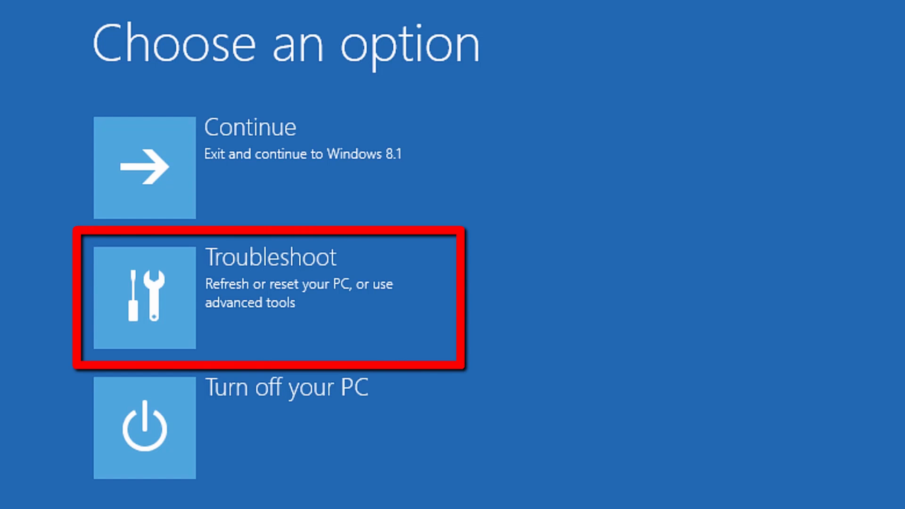
{"action": "left_click", "coordinate": [269, 297]}
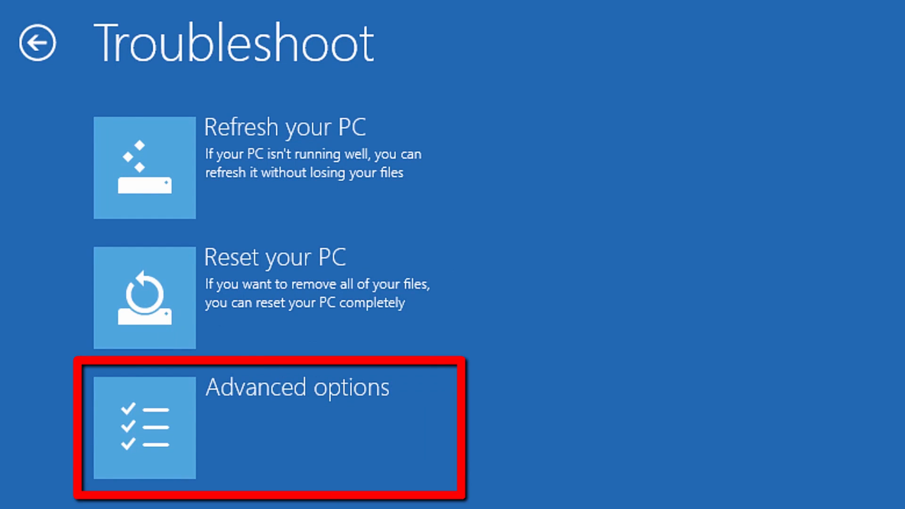
{"action": "left_click", "coordinate": [269, 427]}
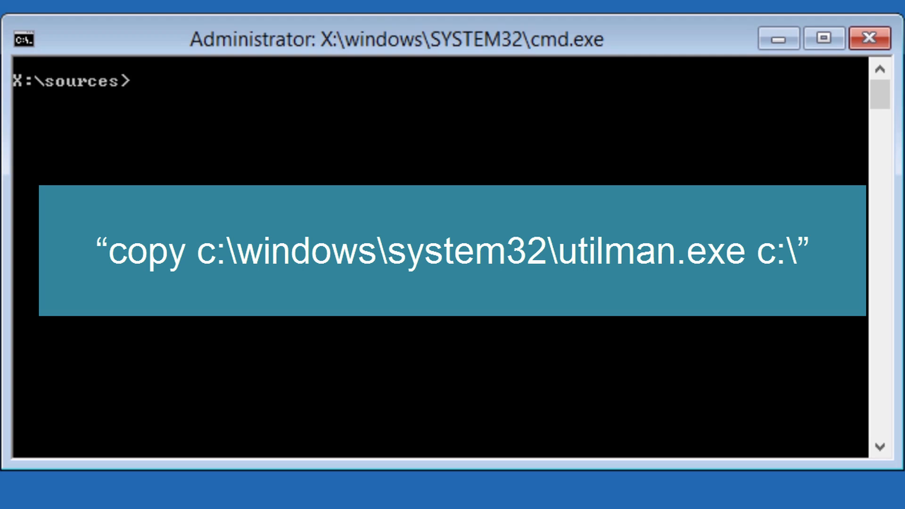
Step: Copy c:\windows\system32\utilman.exe to c:\ as a backup
{"action": "type", "text": "cop"}
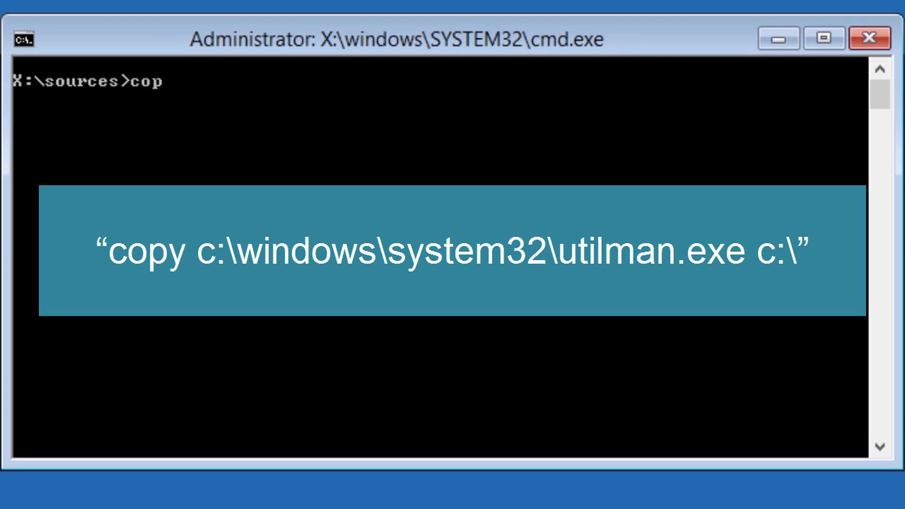
{"action": "type", "text": "y"}
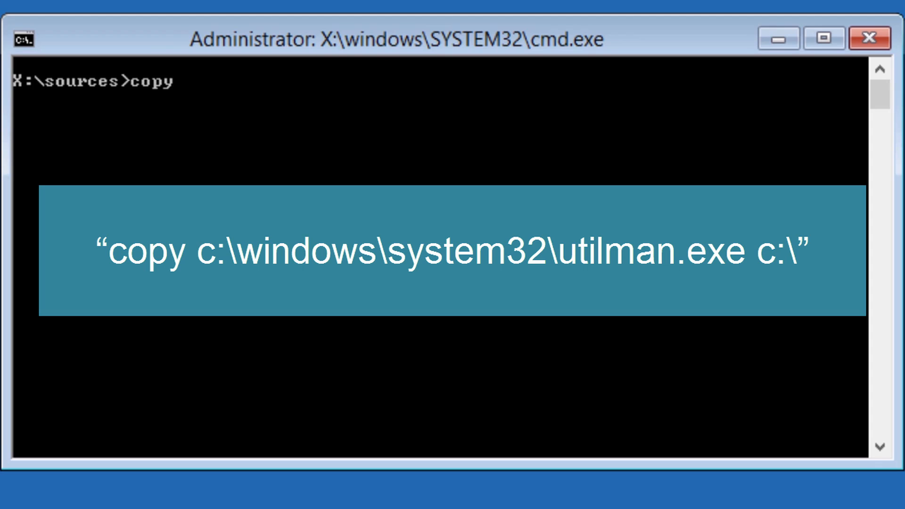
{"action": "type", "text": "c:\\"}
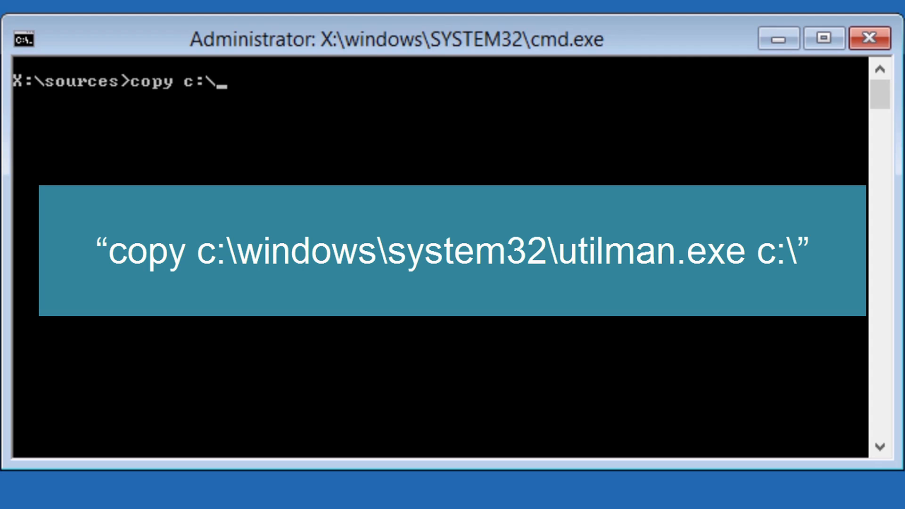
{"action": "type", "text": "windows"}
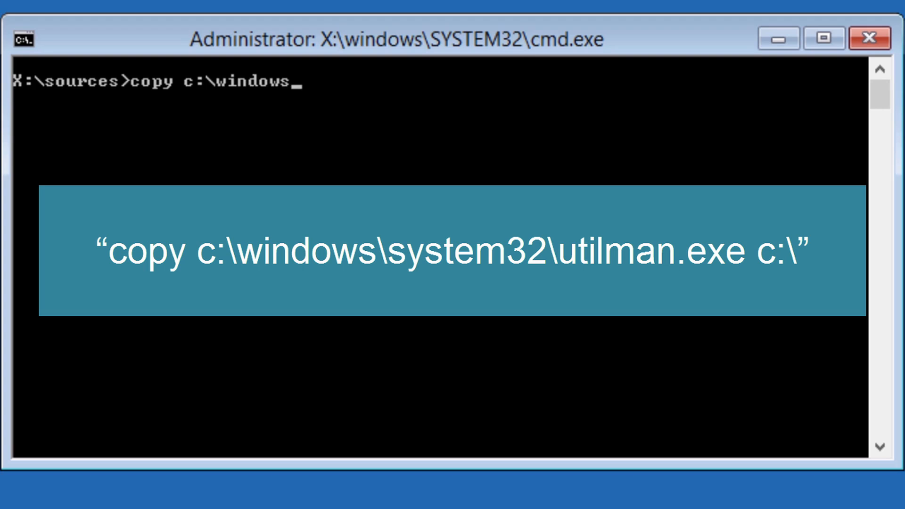
{"action": "type", "text": "\\"}
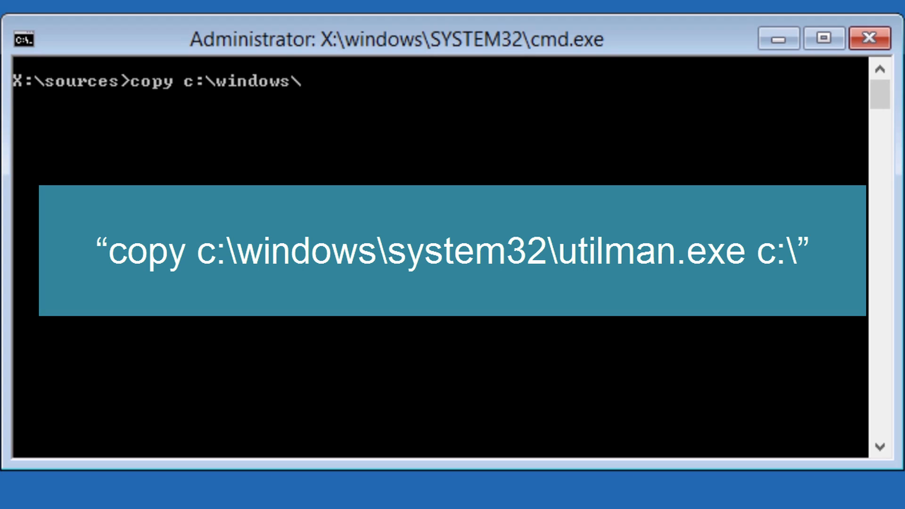
{"action": "type", "text": "system32"}
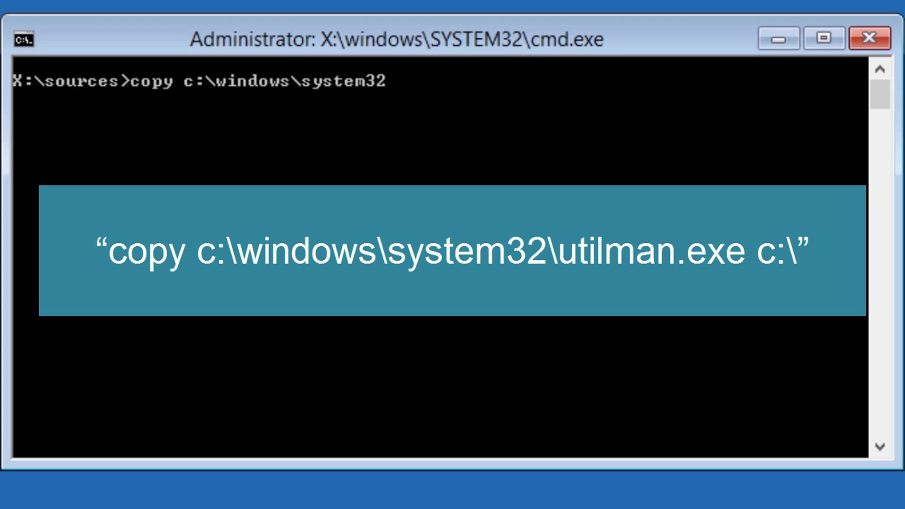
{"action": "type", "text": "\\"}
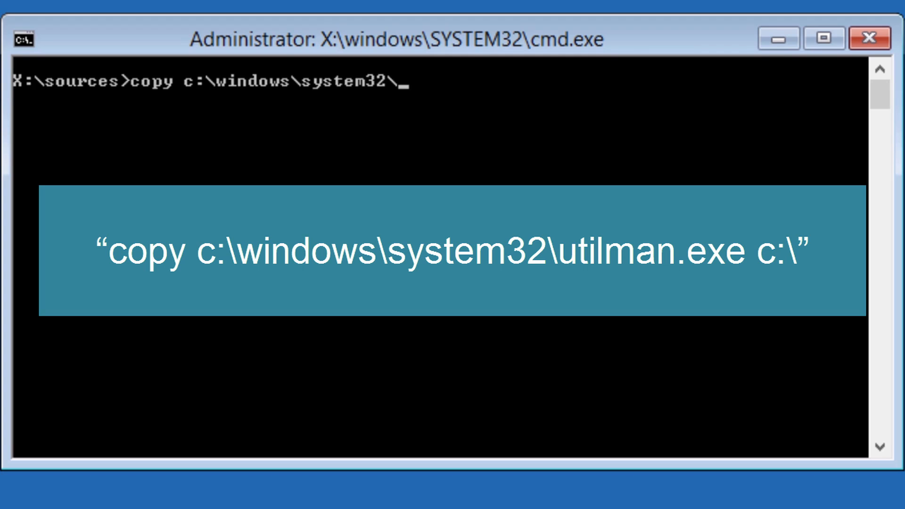
{"action": "type", "text": "utilman"}
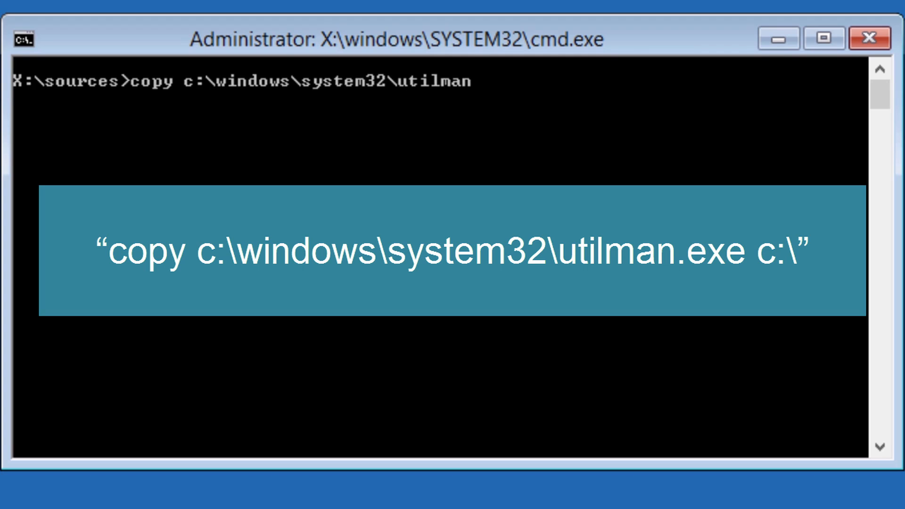
{"action": "type", "text": ".exe"}
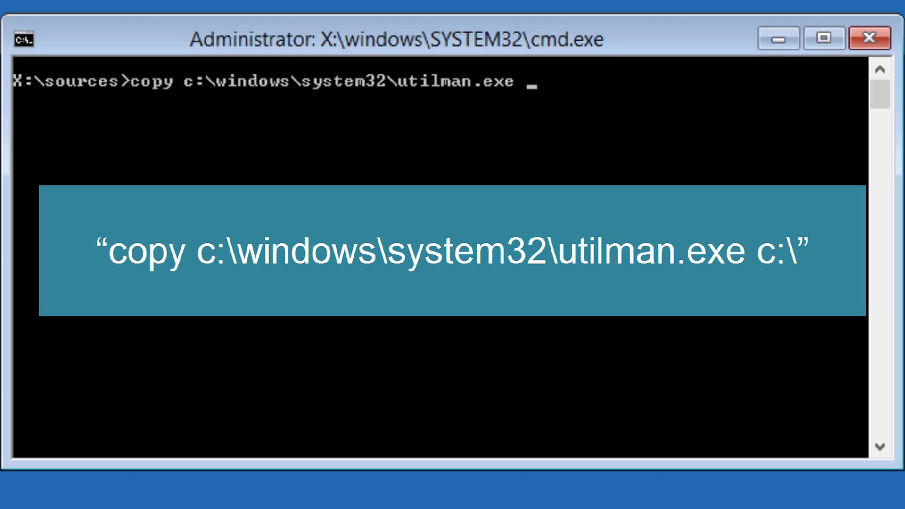
{"action": "type", "text": "c:\\"}
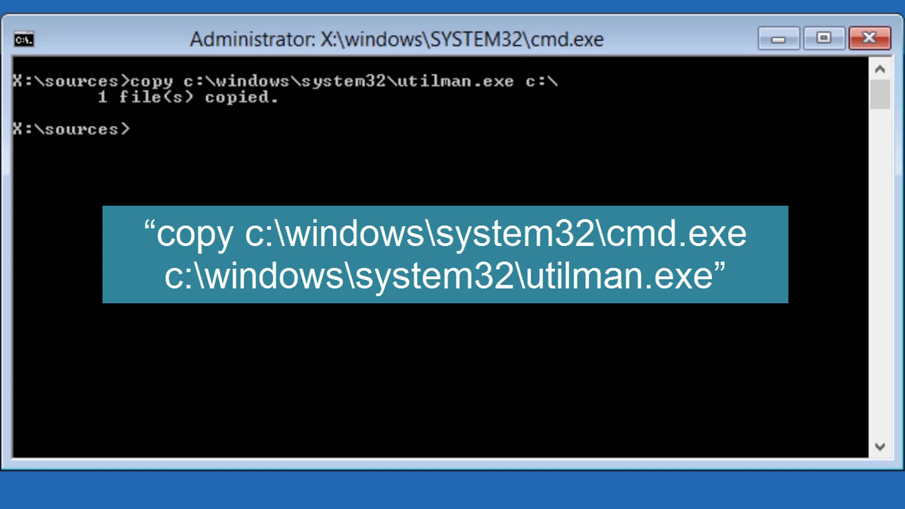
Step: Enter the copy command with source c:\windows\system32\cmd.exe
{"action": "type", "text": "copy"}
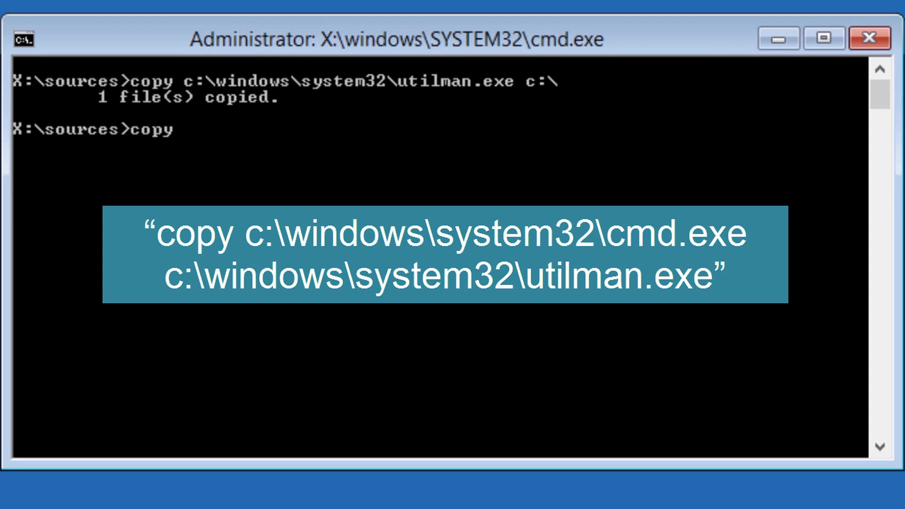
{"action": "type", "text": "c:\\"}
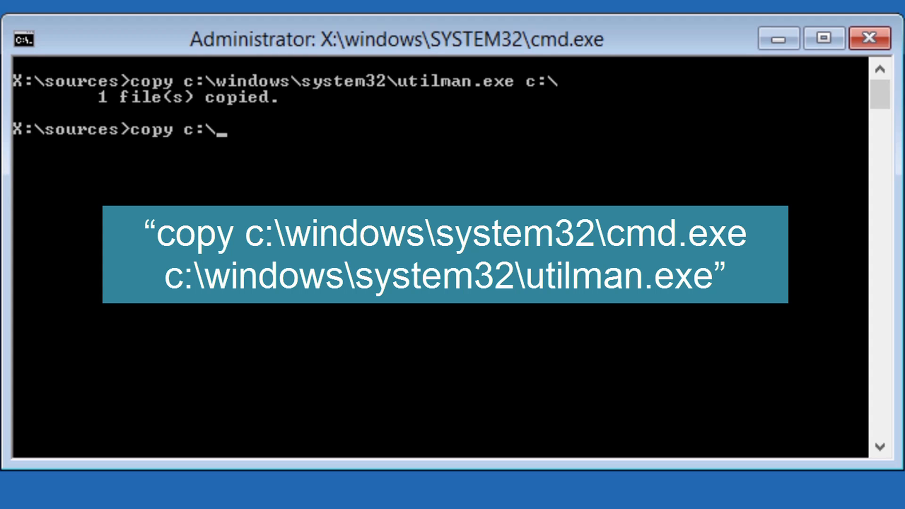
{"action": "type", "text": "windows\\"}
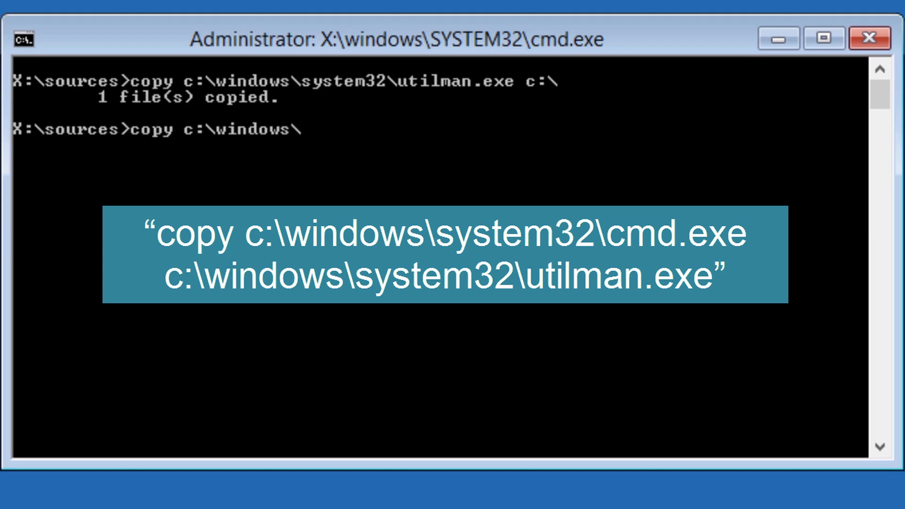
{"action": "type", "text": "system32"}
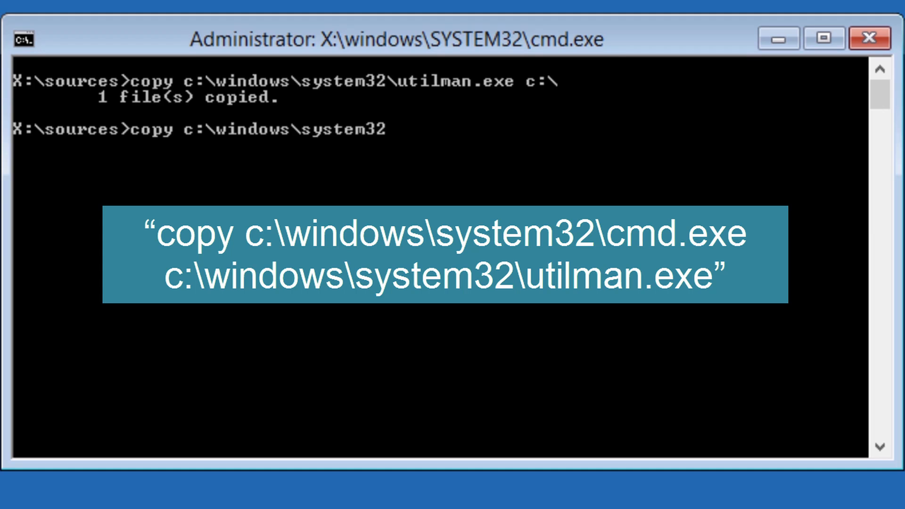
{"action": "type", "text": "\\"}
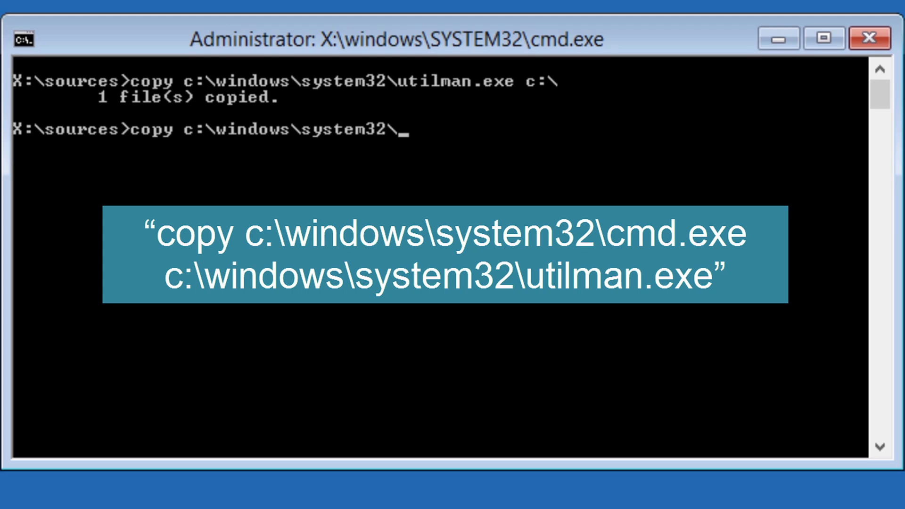
{"action": "type", "text": "cmd.ex"}
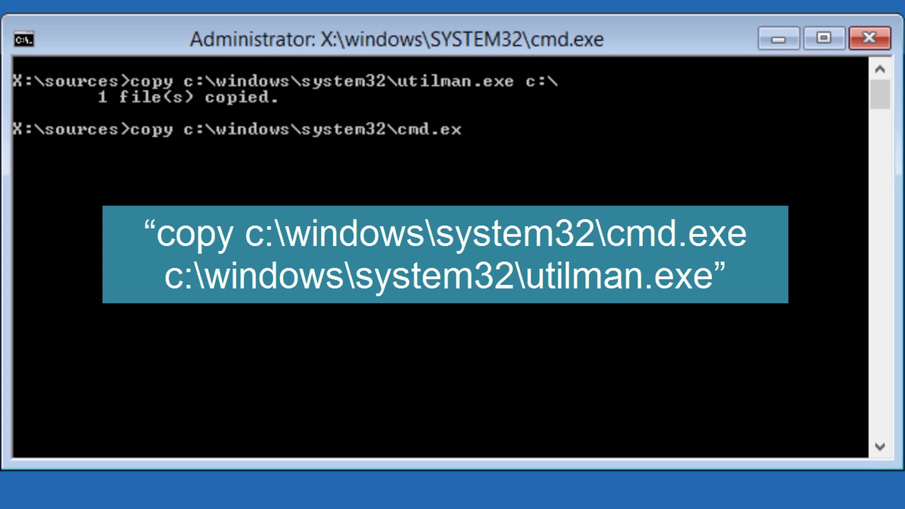
{"action": "type", "text": "e"}
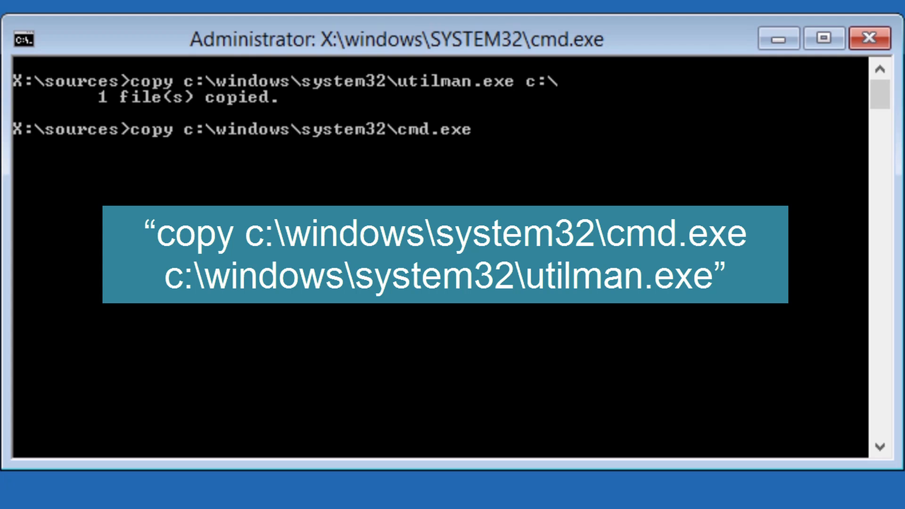
Step: Give c:\windows\system32\utilman.exe as the destination and confirm the overwrite with y
{"action": "type", "text": "c:\\"}
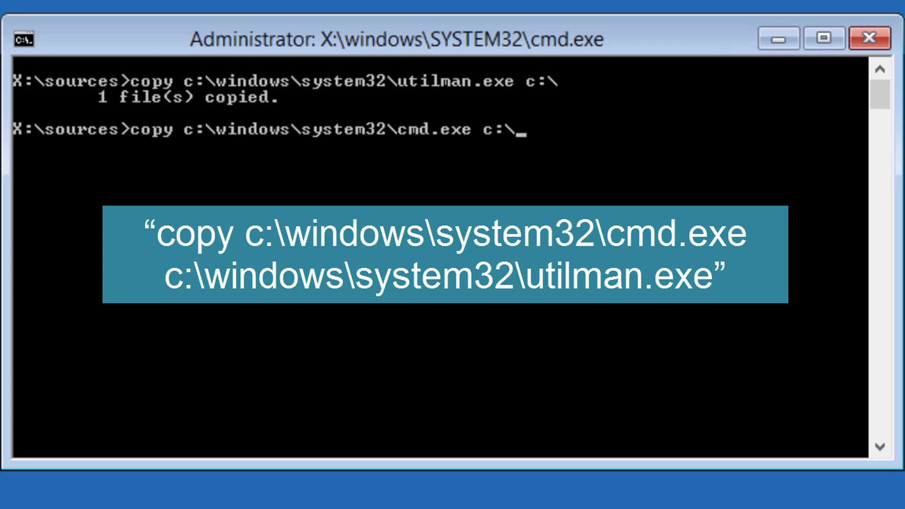
{"action": "type", "text": "win"}
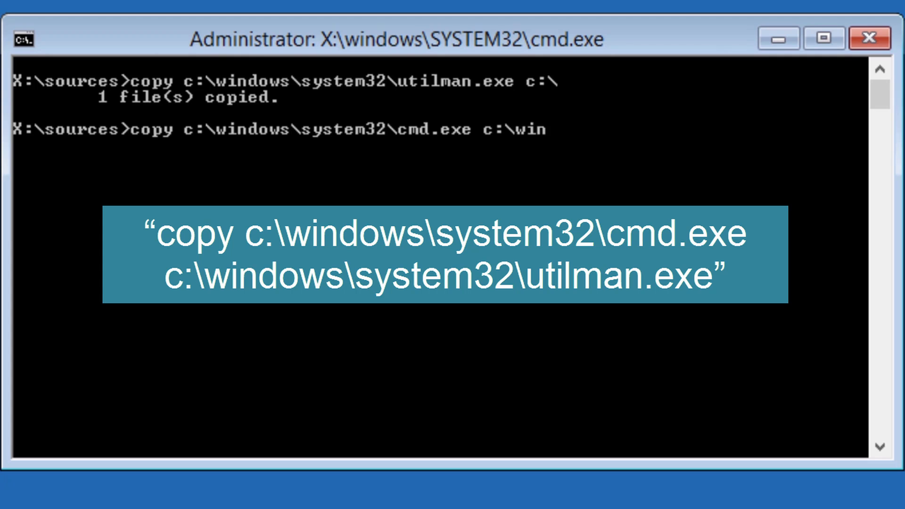
{"action": "type", "text": "dows\\"}
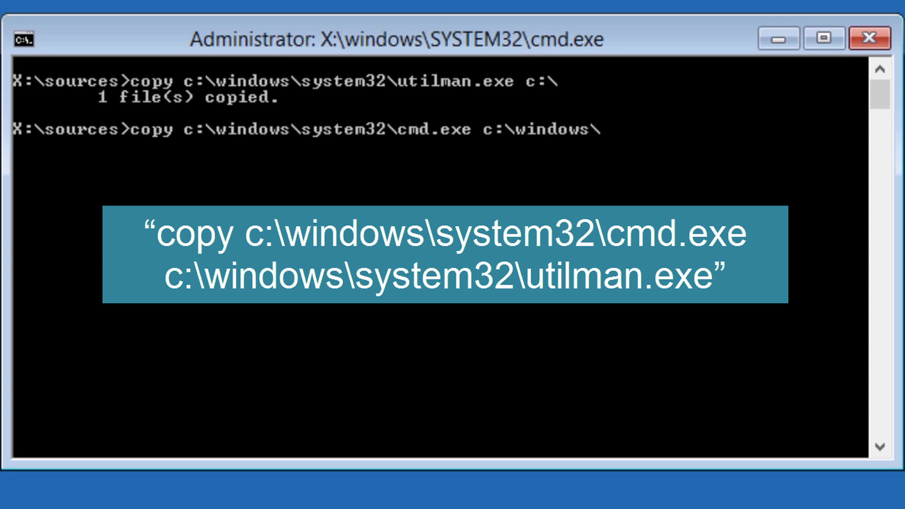
{"action": "type", "text": "system"}
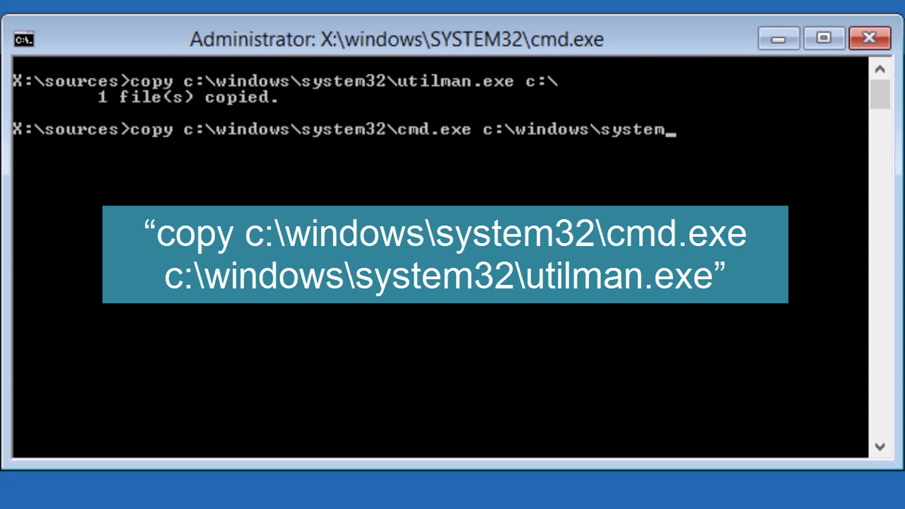
{"action": "type", "text": "32\\"}
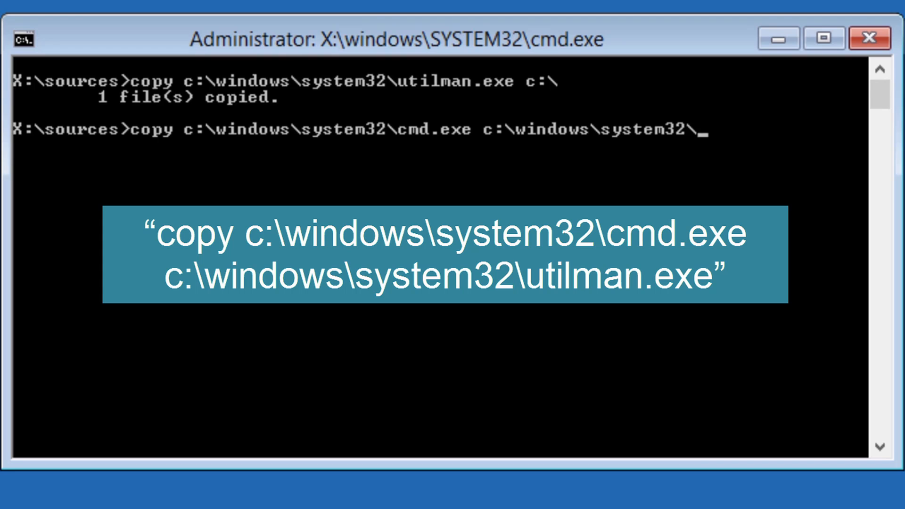
{"action": "type", "text": "u"}
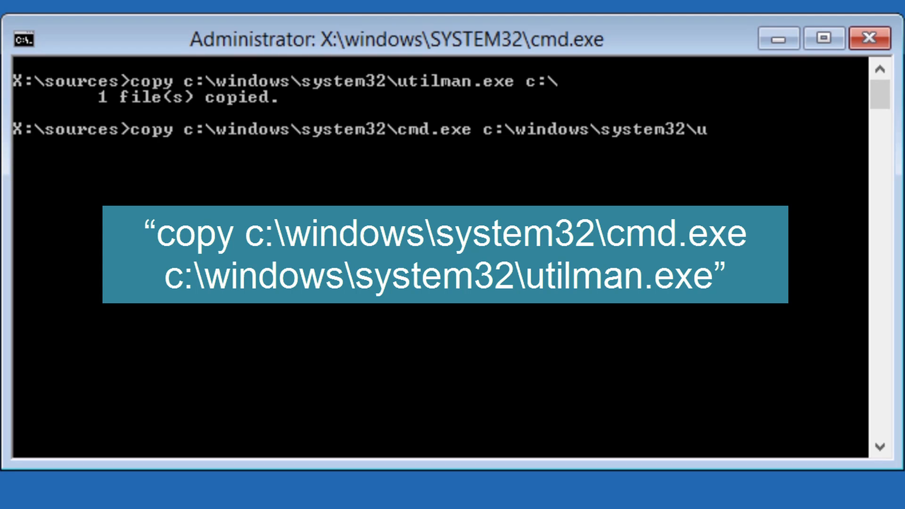
{"action": "type", "text": "tilman.exe"}
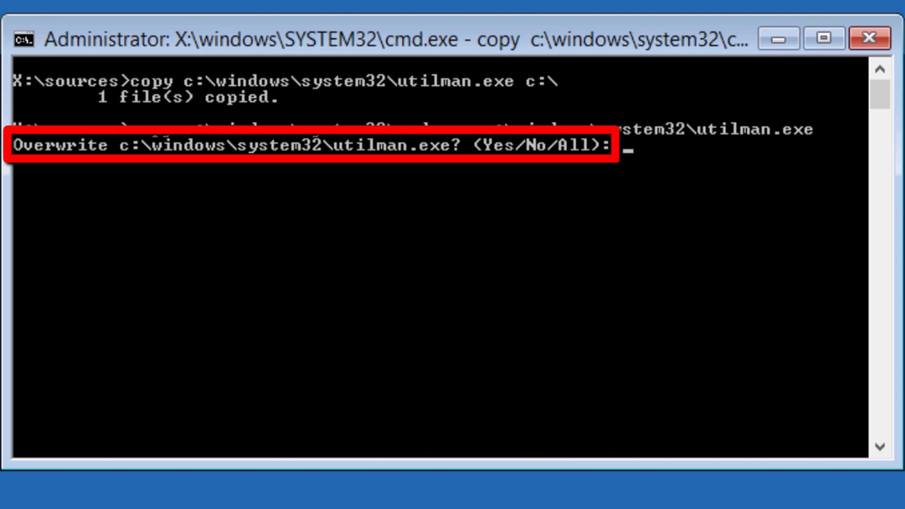
{"action": "type", "text": "y"}
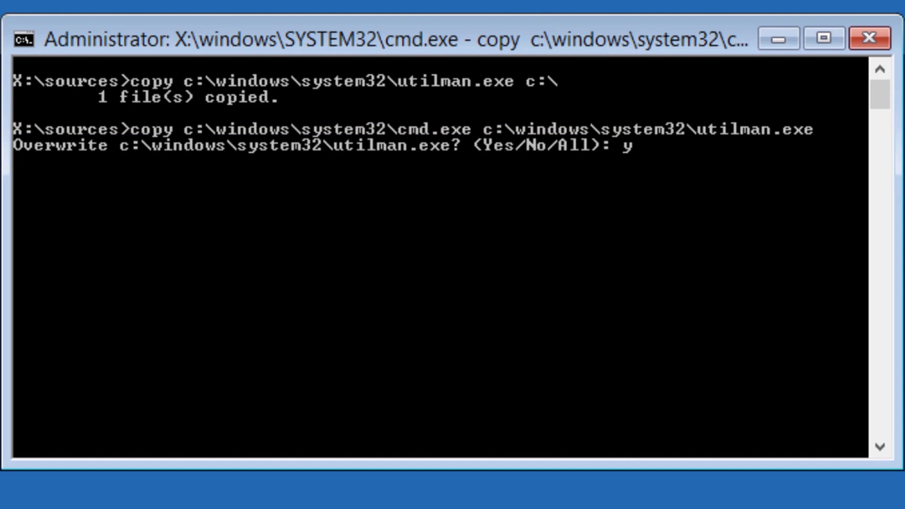
{"action": "key", "text": "Return"}
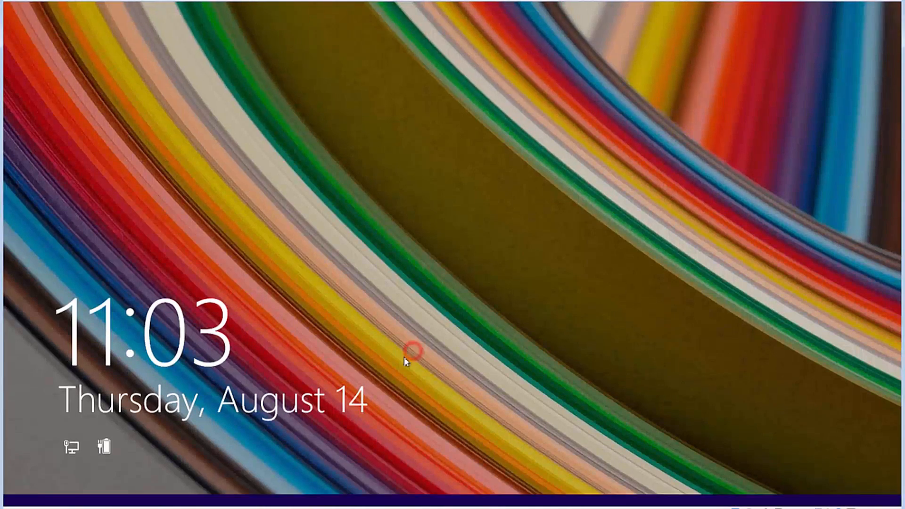
Step: Dismiss the lock screen to reach the sign-in screen
{"action": "left_click", "coordinate": [404, 351]}
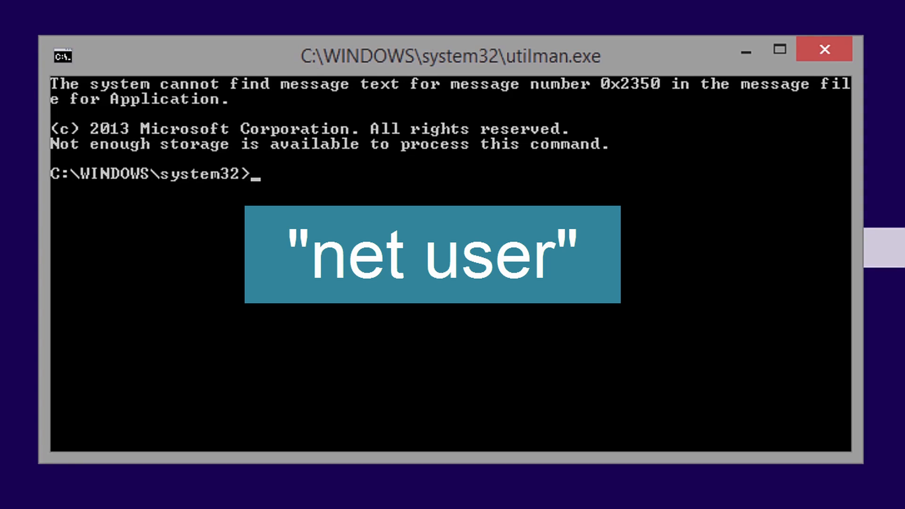
Step: Run net user to list the computer's user accounts
{"action": "type", "text": "ne"}
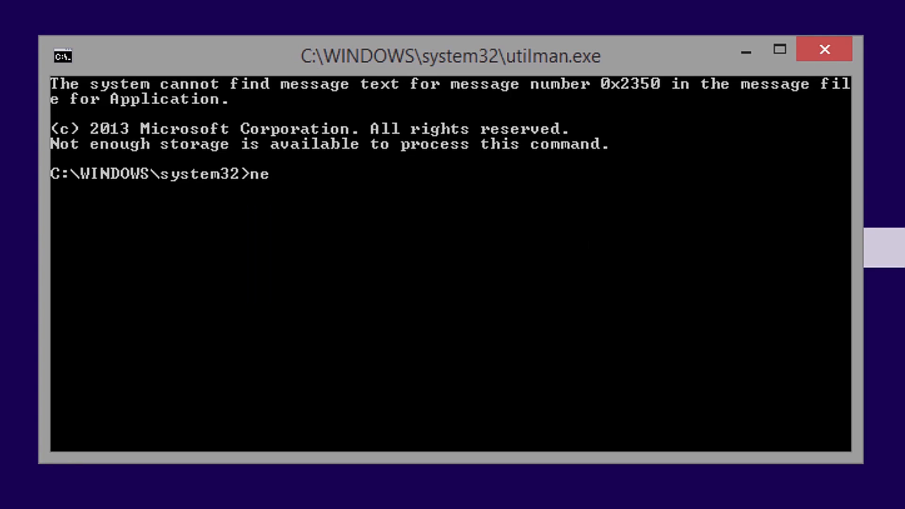
{"action": "type", "text": "t user"}
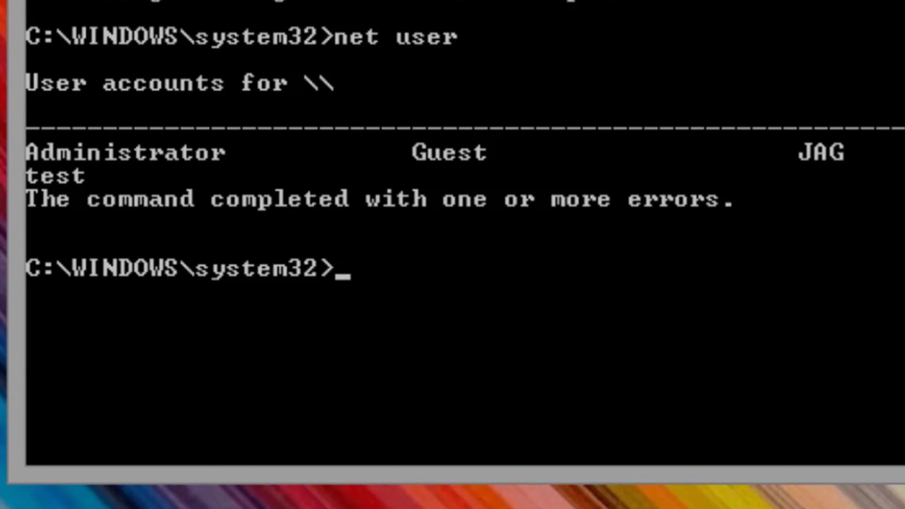
{"action": "type", "text": "net"}
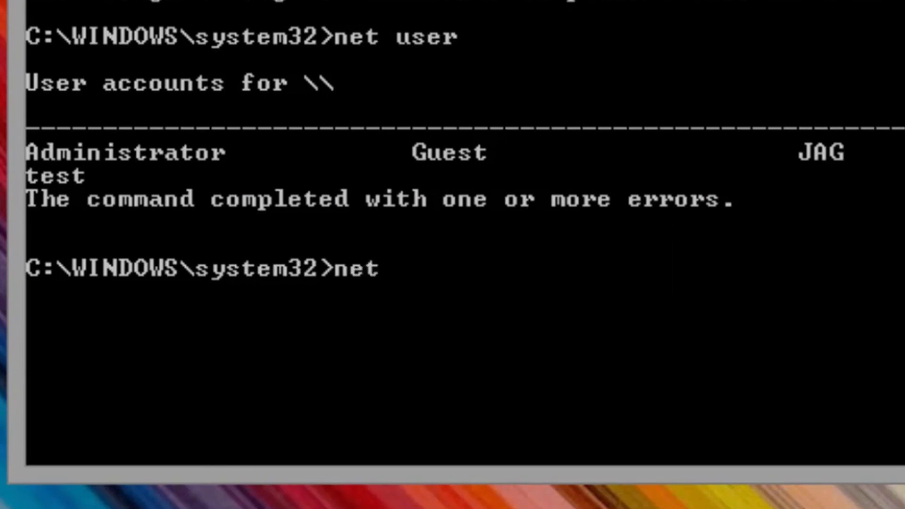
{"action": "type", "text": "user test"}
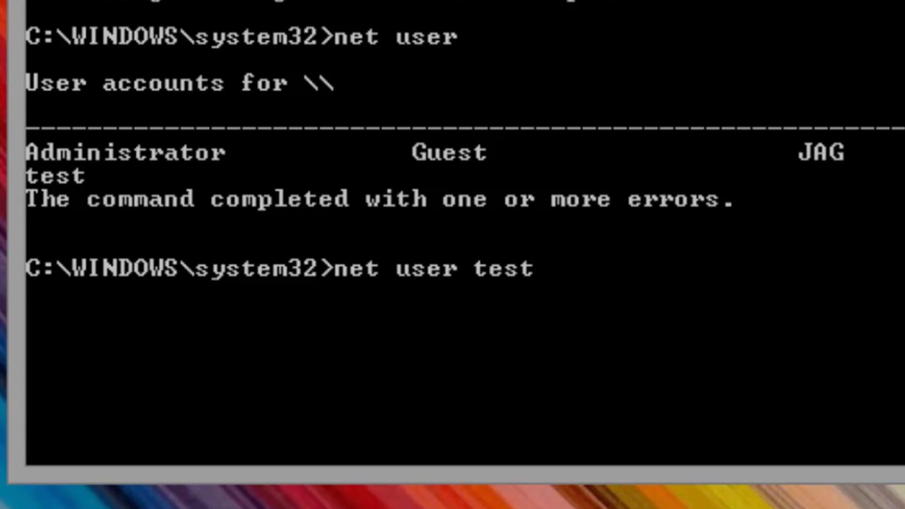
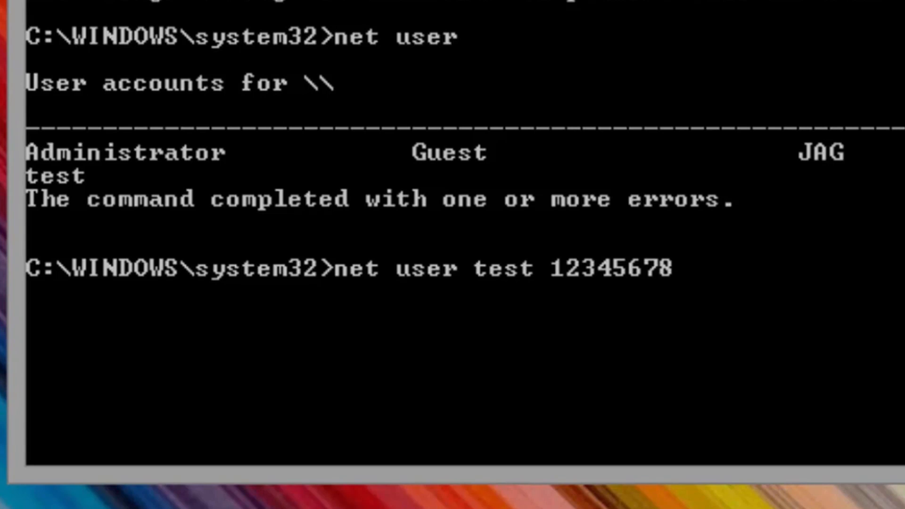
{"action": "key", "text": "Return"}
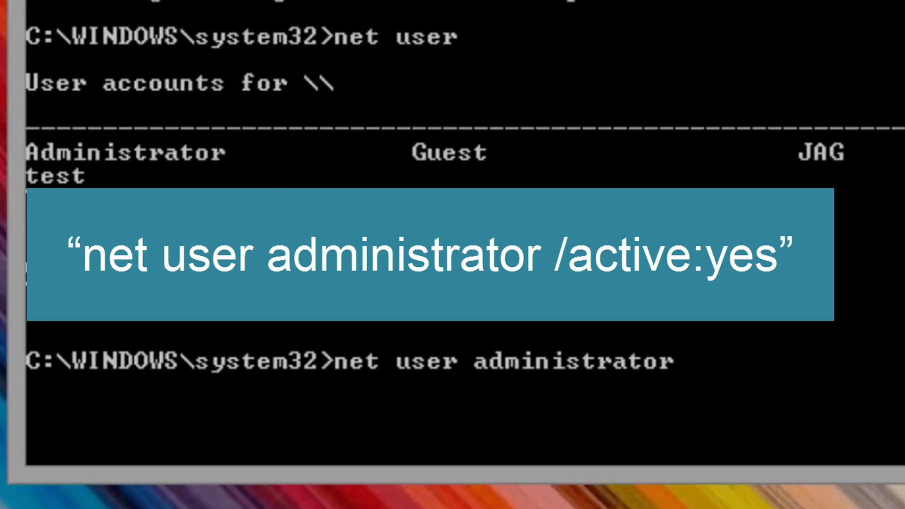
Step: Run net user administrator /active:yes to enable the built-in Administrator account
{"action": "type", "text": "/"}
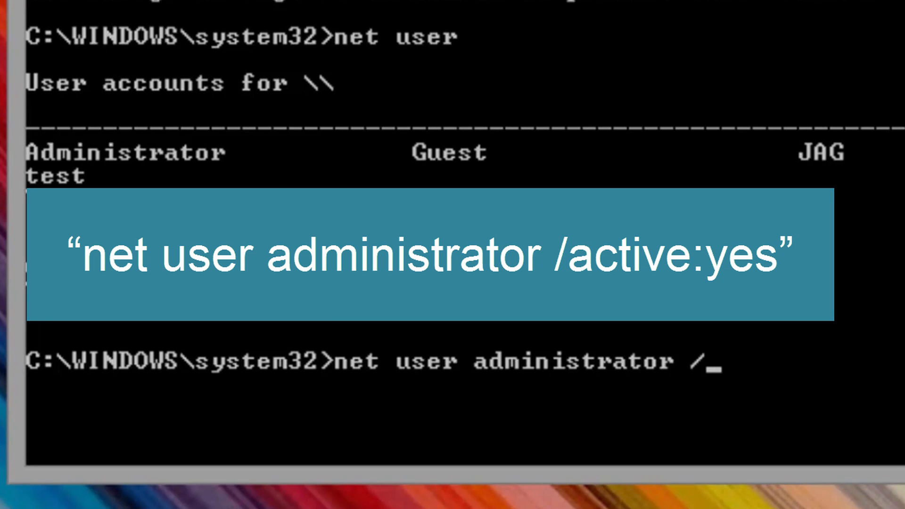
{"action": "type", "text": "acti"}
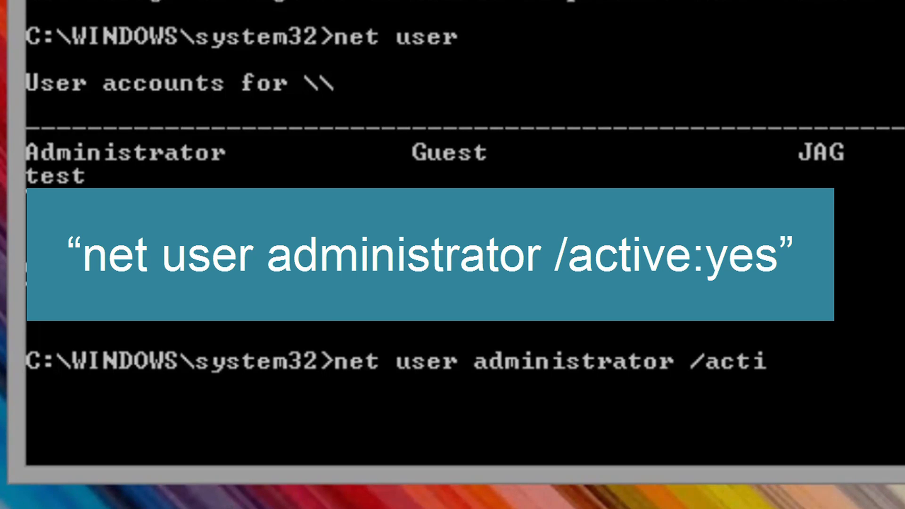
{"action": "type", "text": "ve:yes"}
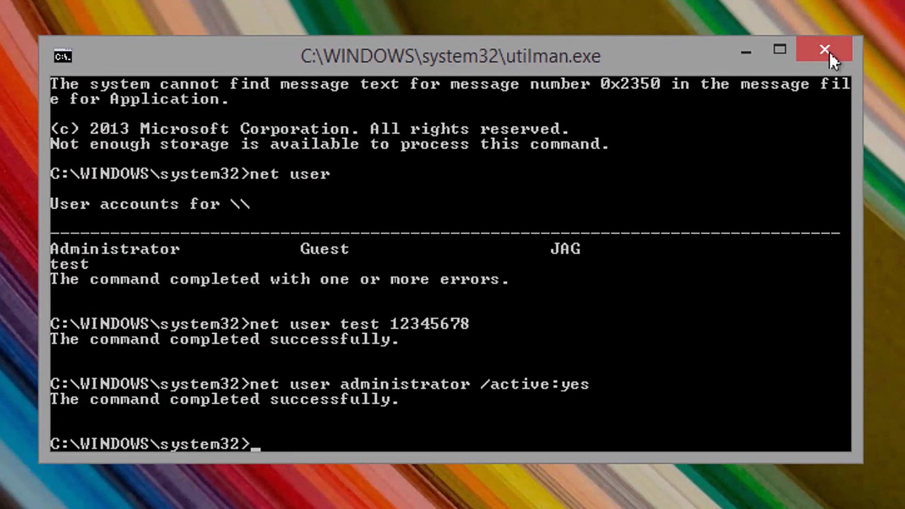
Step: Close the command prompt and sign in to the test account with its new password
{"action": "left_click", "coordinate": [824, 49]}
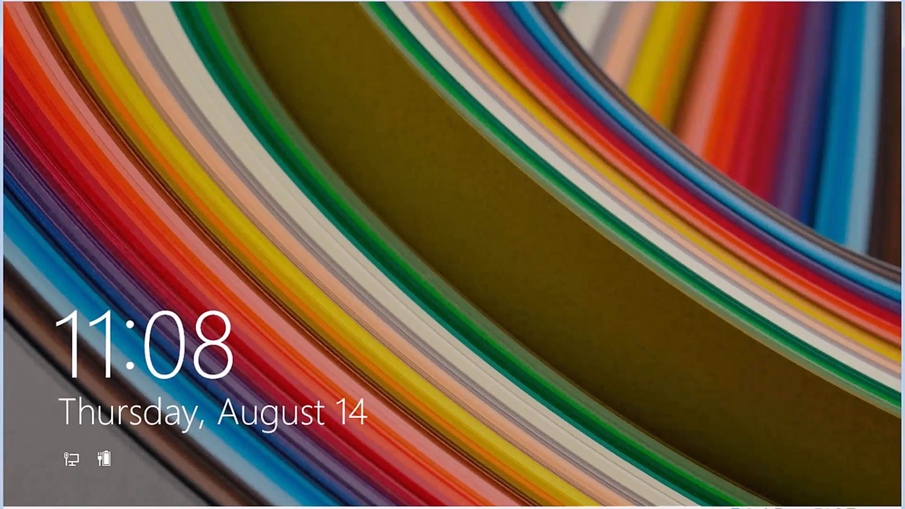
{"action": "mouse_move", "coordinate": [484, 341]}
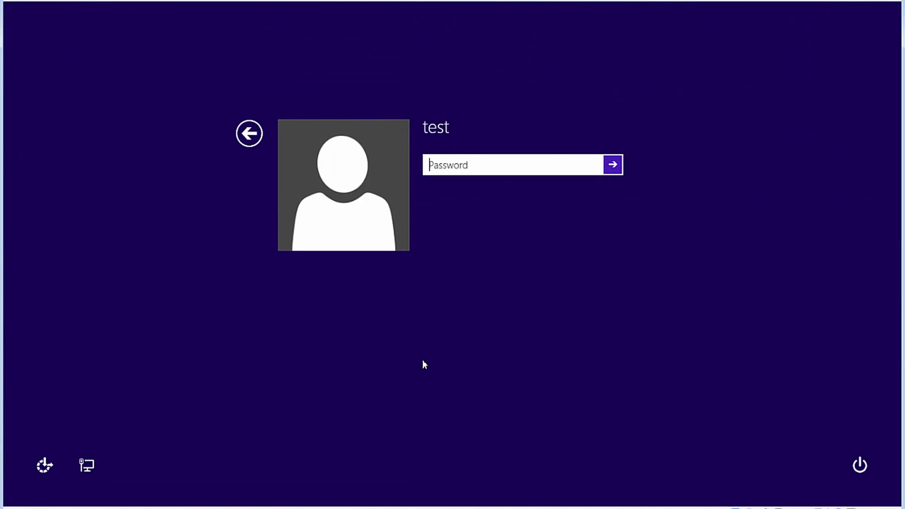
{"action": "type", "text": "•"}
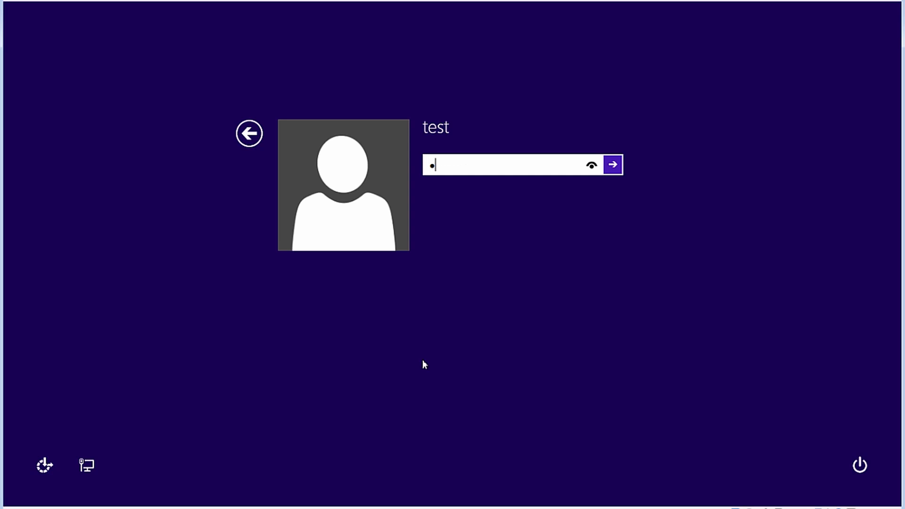
{"action": "type", "text": "password"}
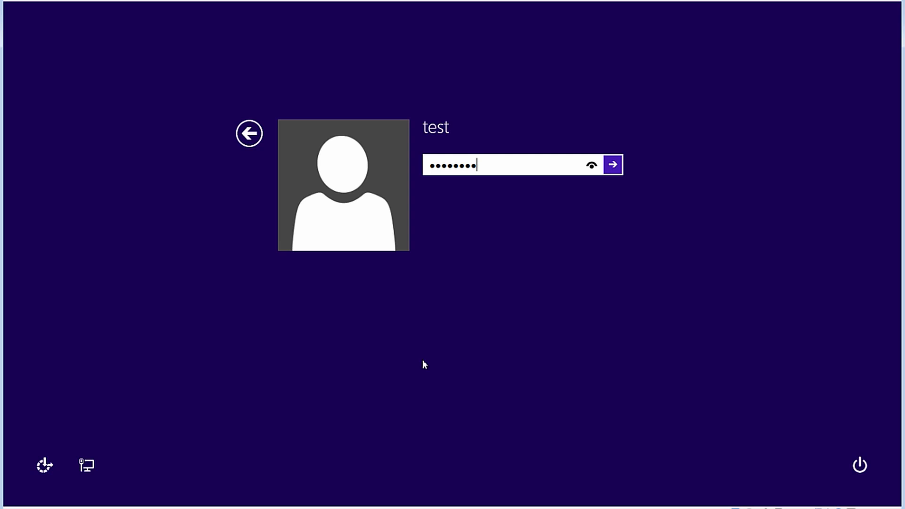
{"action": "left_click", "coordinate": [612, 164]}
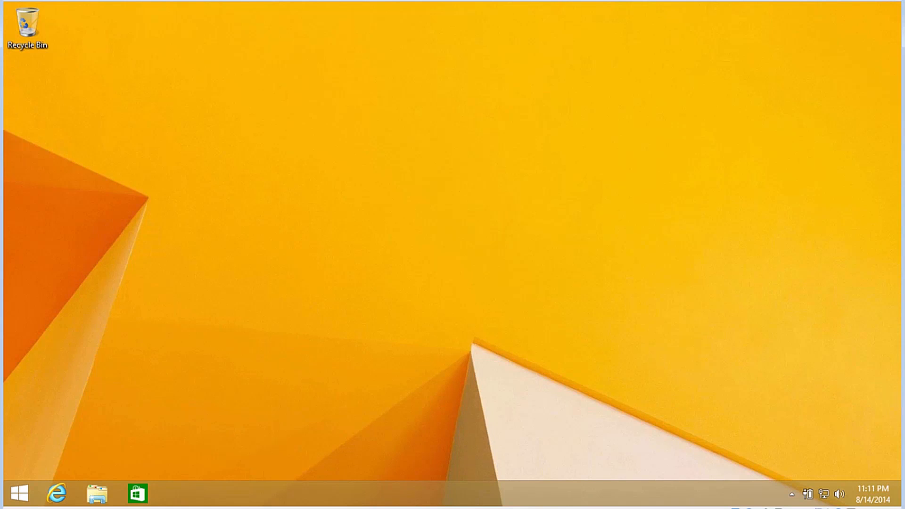
Step: Restart the computer from the Start screen's power options
{"action": "left_click", "coordinate": [19, 493]}
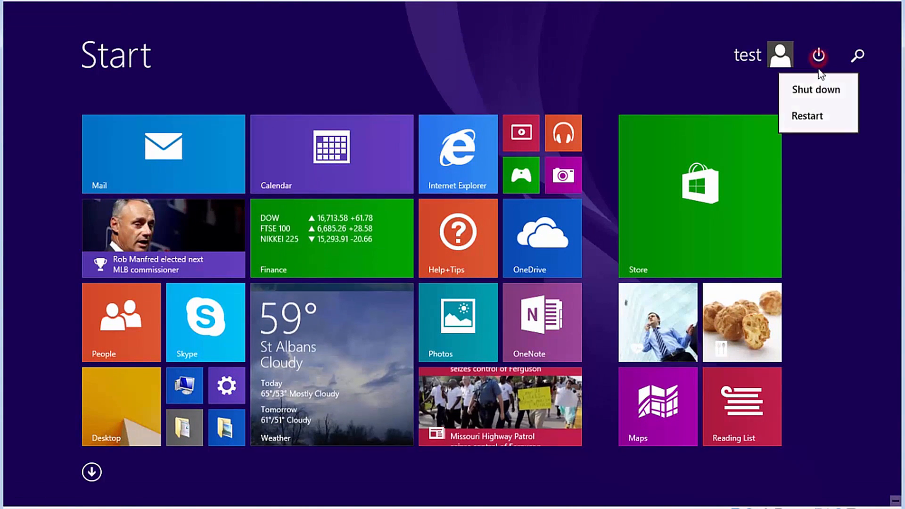
{"action": "left_click", "coordinate": [807, 115]}
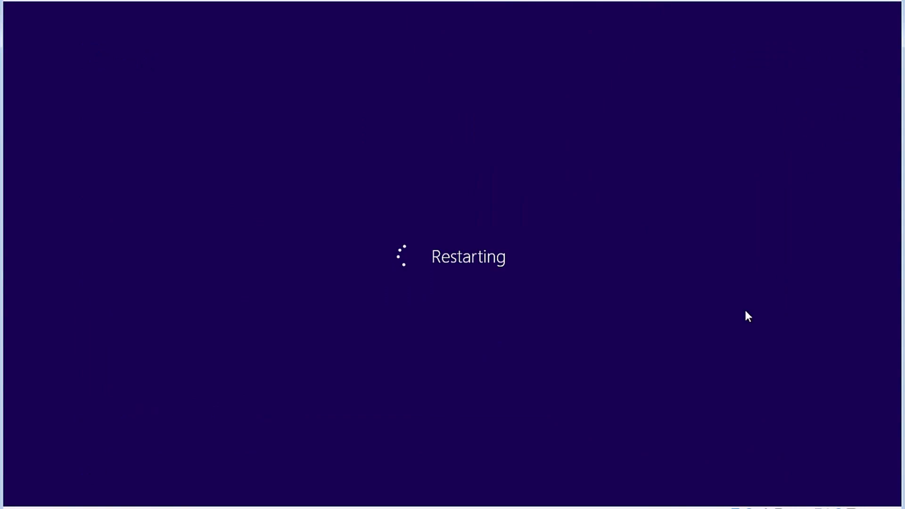
{"action": "mouse_move", "coordinate": [656, 363]}
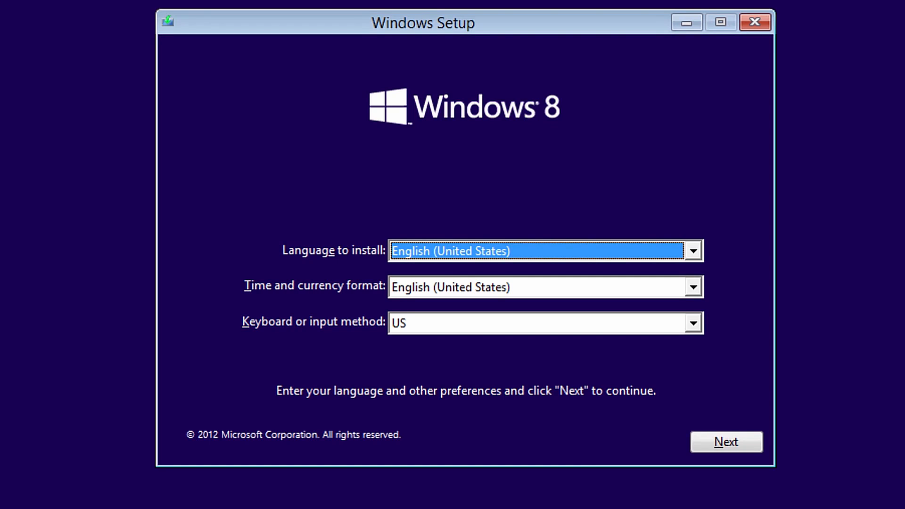
Step: Accept the setup language defaults and reach Command Prompt via Repair your computer, Troubleshoot, Advanced options
{"action": "left_click", "coordinate": [726, 442]}
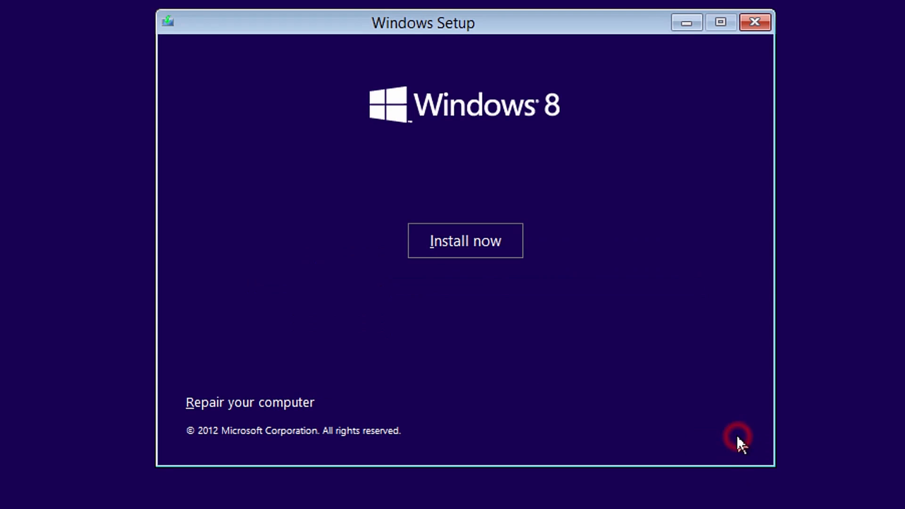
{"action": "mouse_move", "coordinate": [315, 413]}
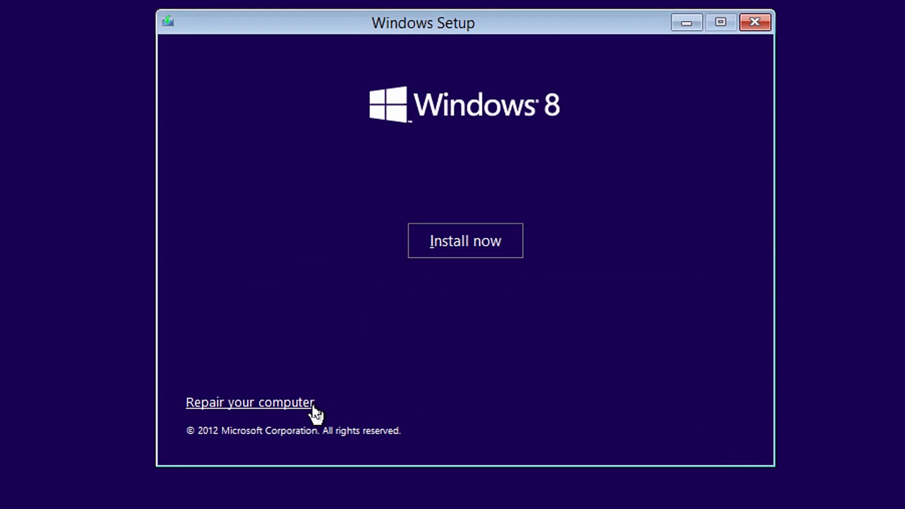
{"action": "left_click", "coordinate": [249, 402]}
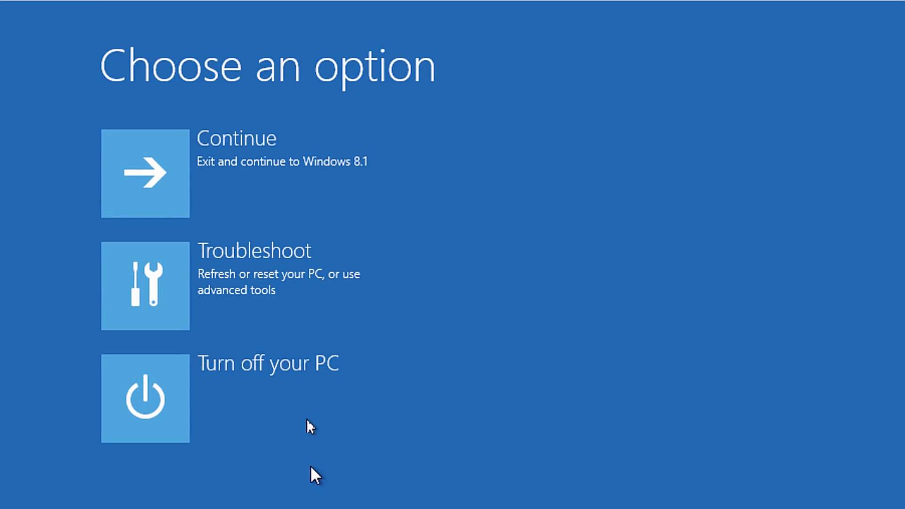
{"action": "left_click", "coordinate": [145, 285]}
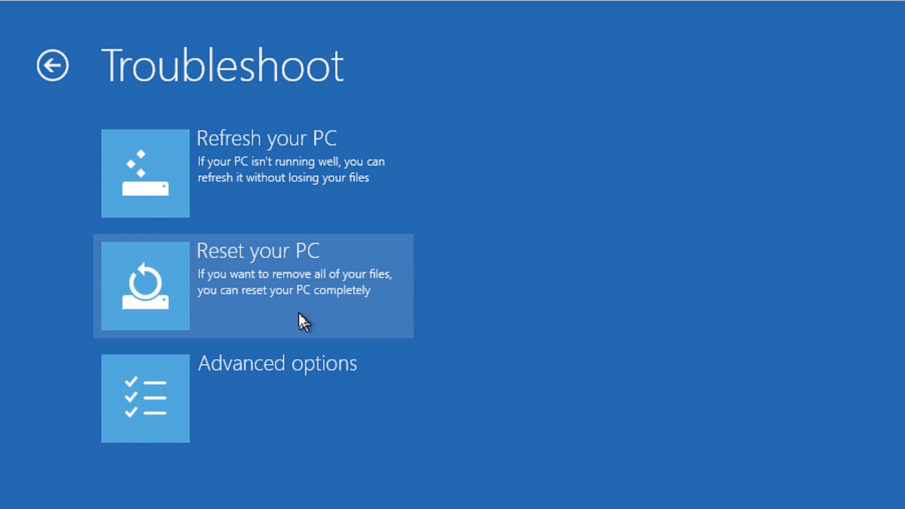
{"action": "mouse_move", "coordinate": [315, 348]}
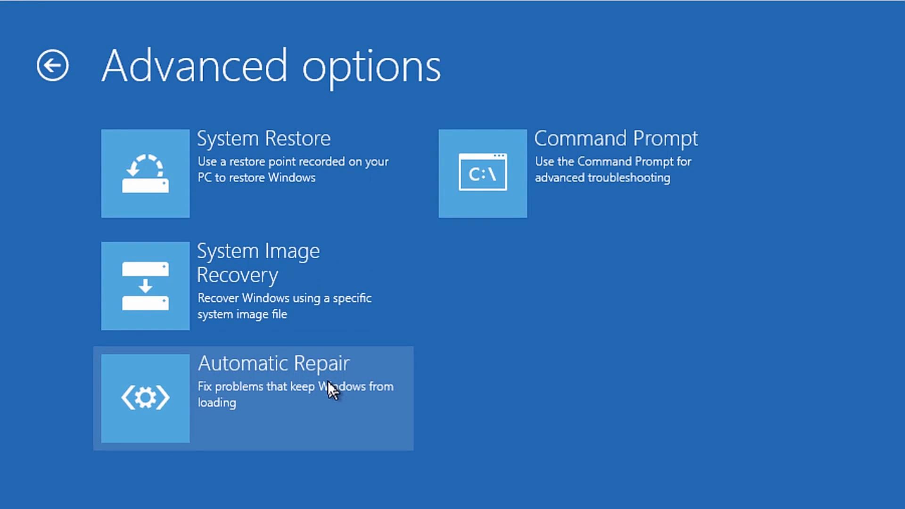
{"action": "left_click", "coordinate": [482, 173]}
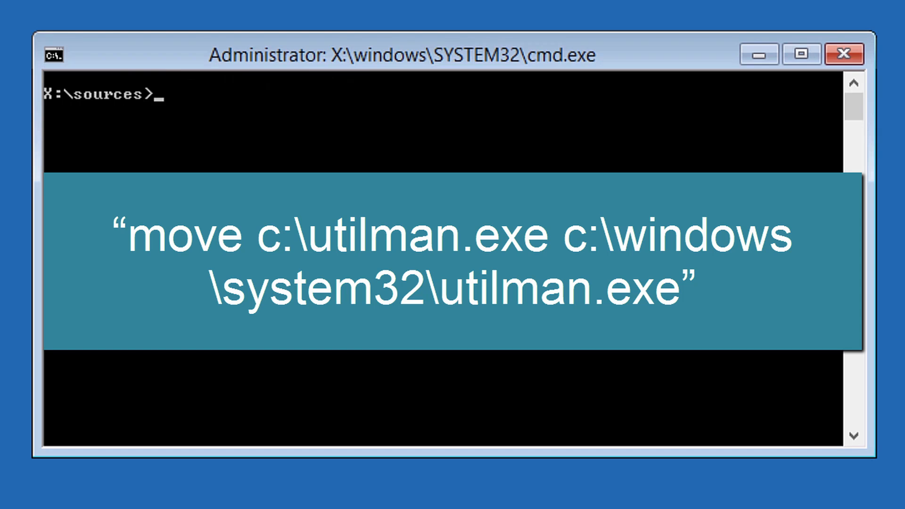
Step: Run move c:\utilman.exe c:\windows\system32\utilman.exe and confirm the overwrite with y
{"action": "type", "text": "move"}
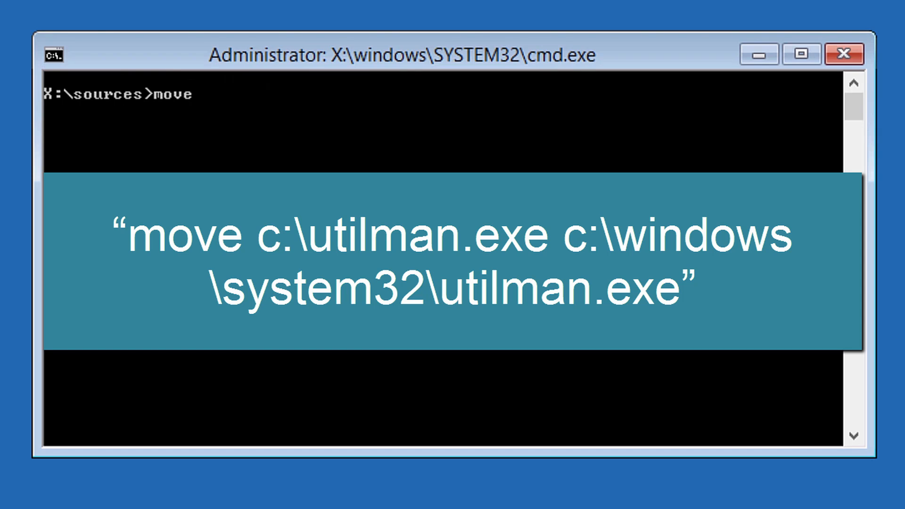
{"action": "type", "text": "c"}
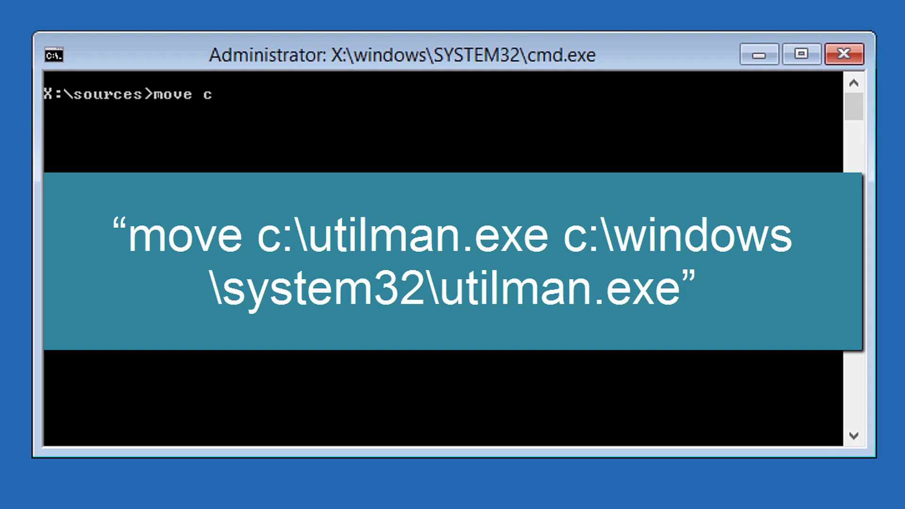
{"action": "type", "text": ":\\"}
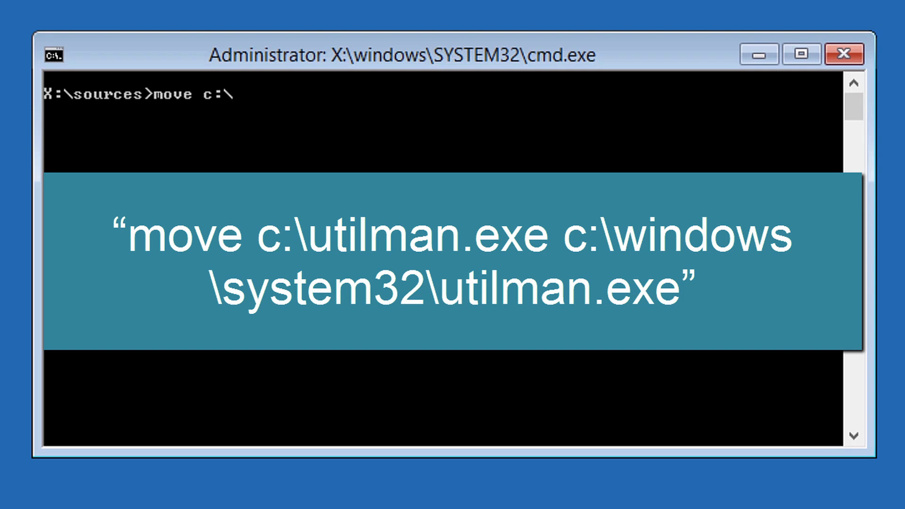
{"action": "type", "text": "utilman.ex"}
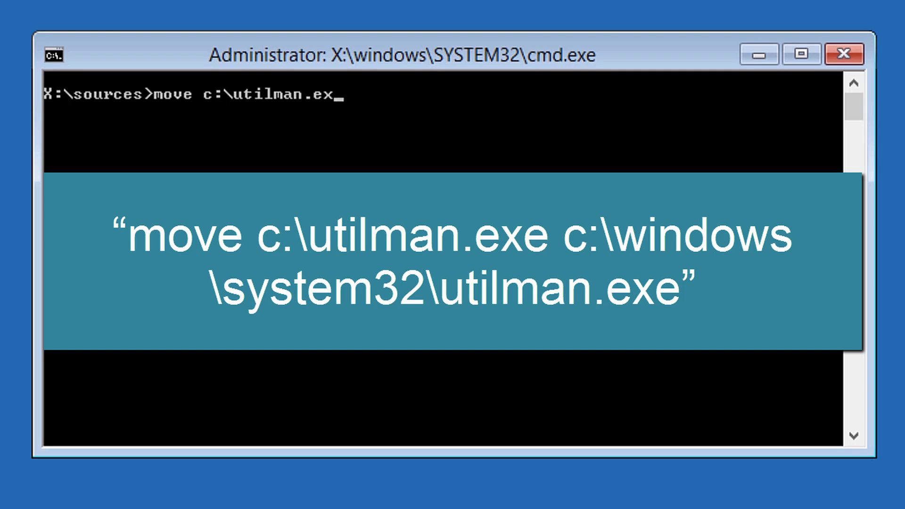
{"action": "type", "text": "c:\\windows\\"}
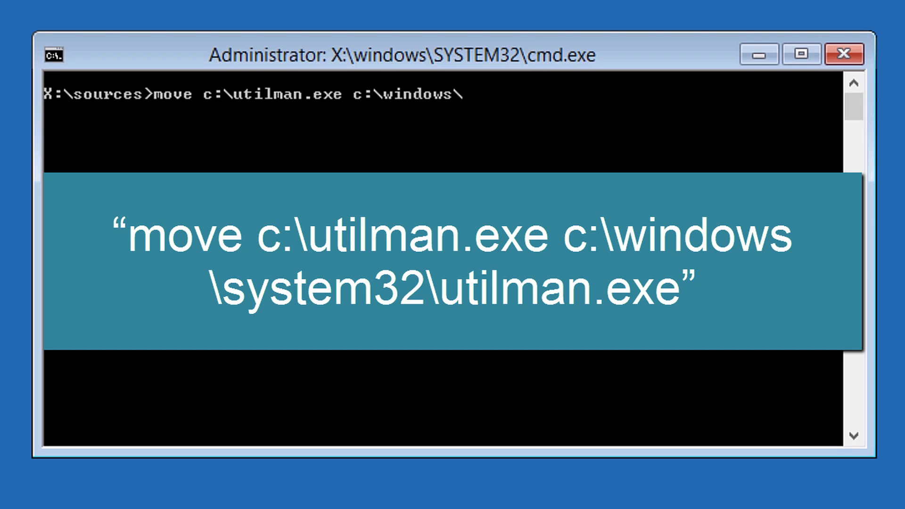
{"action": "type", "text": "system"}
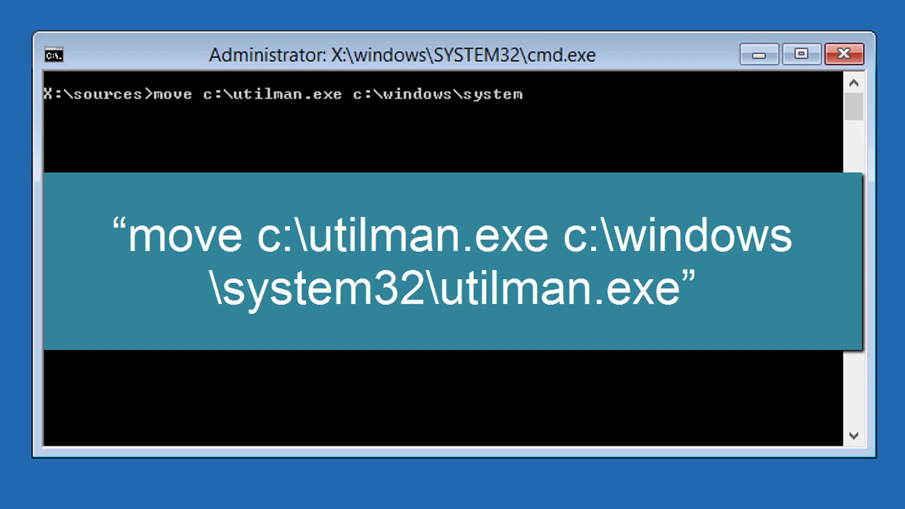
{"action": "type", "text": "32\\"}
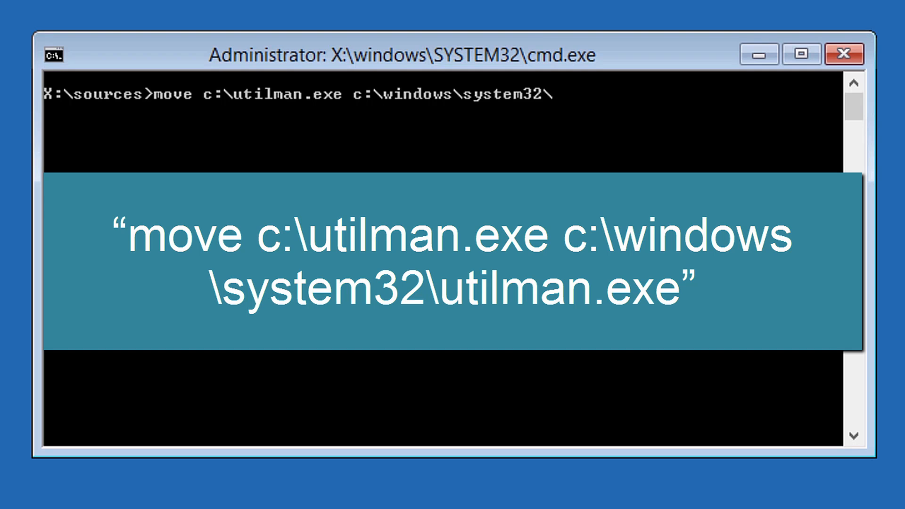
{"action": "type", "text": "utilman.exe"}
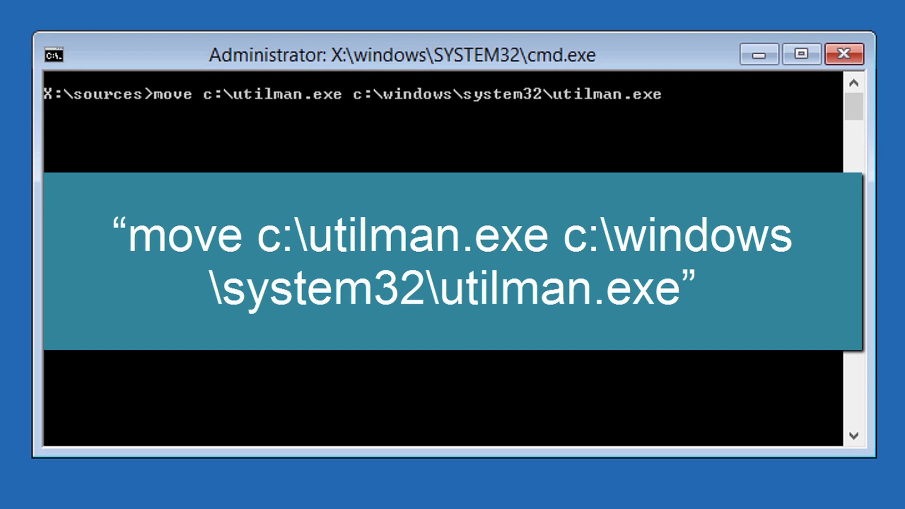
{"action": "key", "text": "Return"}
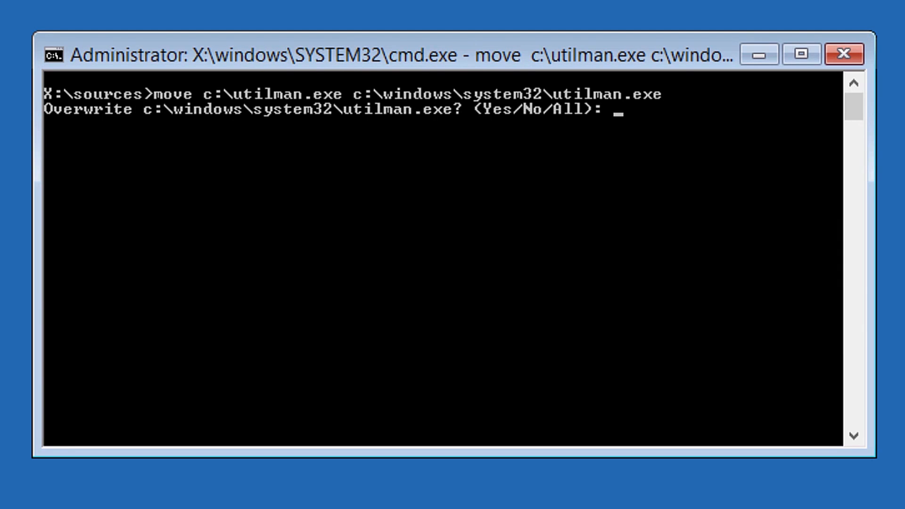
{"action": "type", "text": "y"}
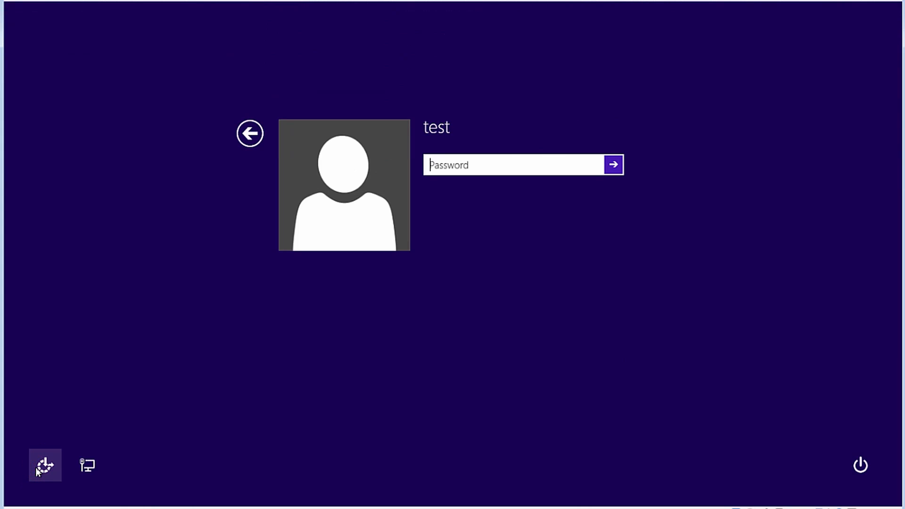
{"action": "left_click", "coordinate": [45, 464]}
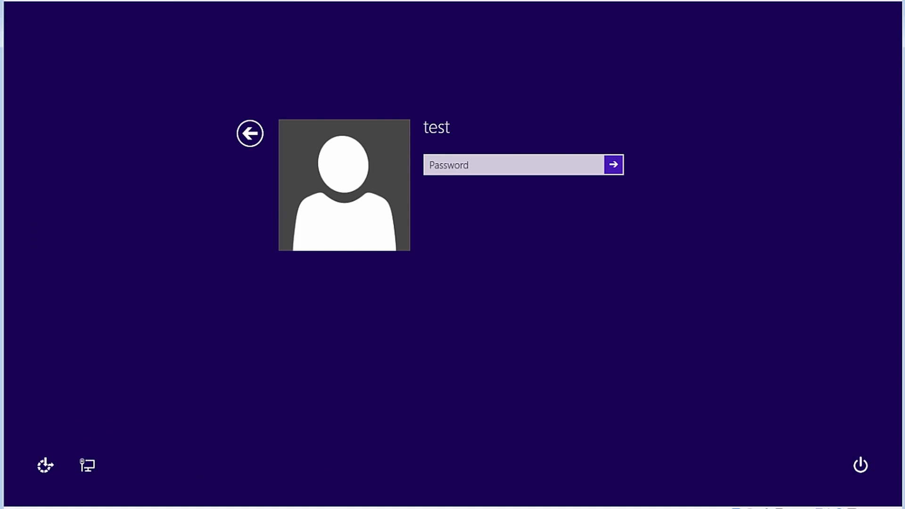
{"action": "left_click", "coordinate": [514, 165]}
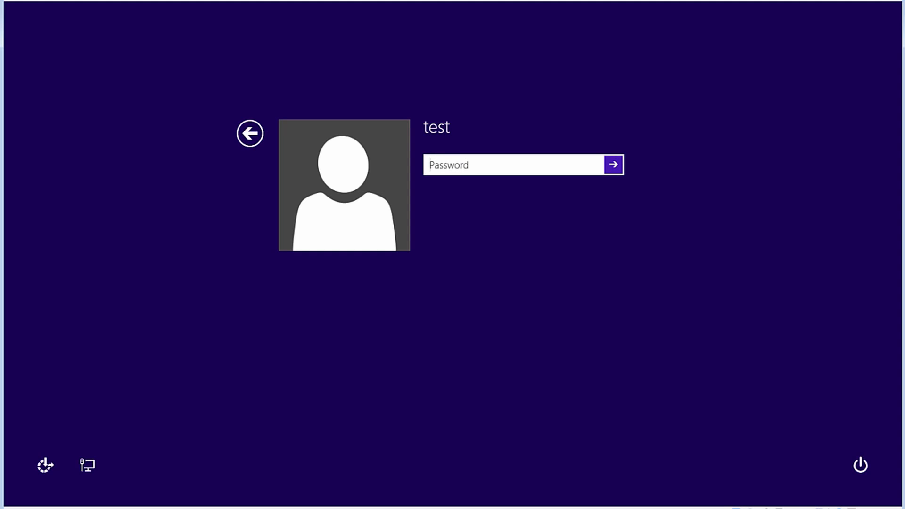